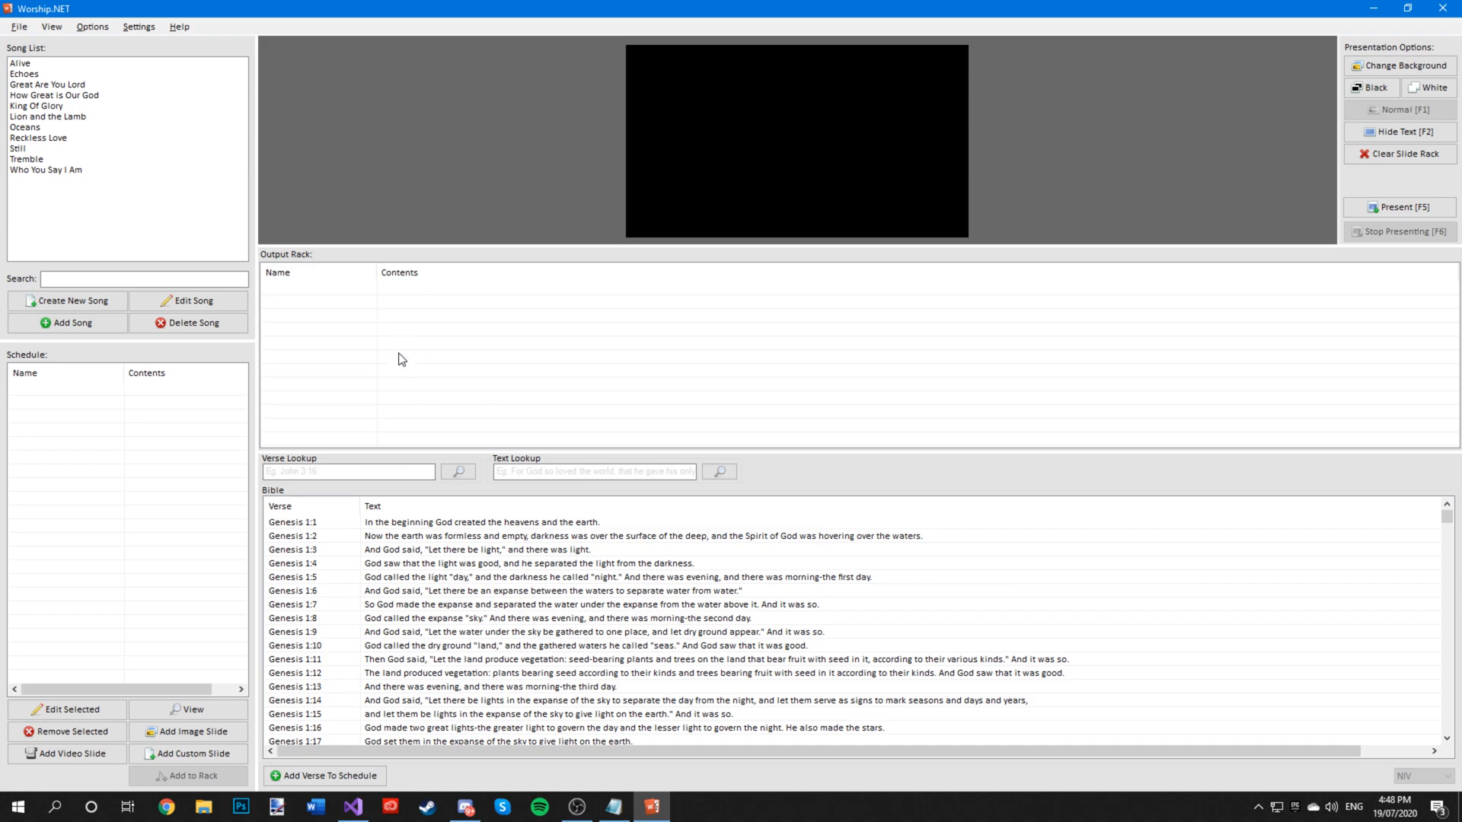
{"action": "mouse_move", "coordinate": [406, 346]}
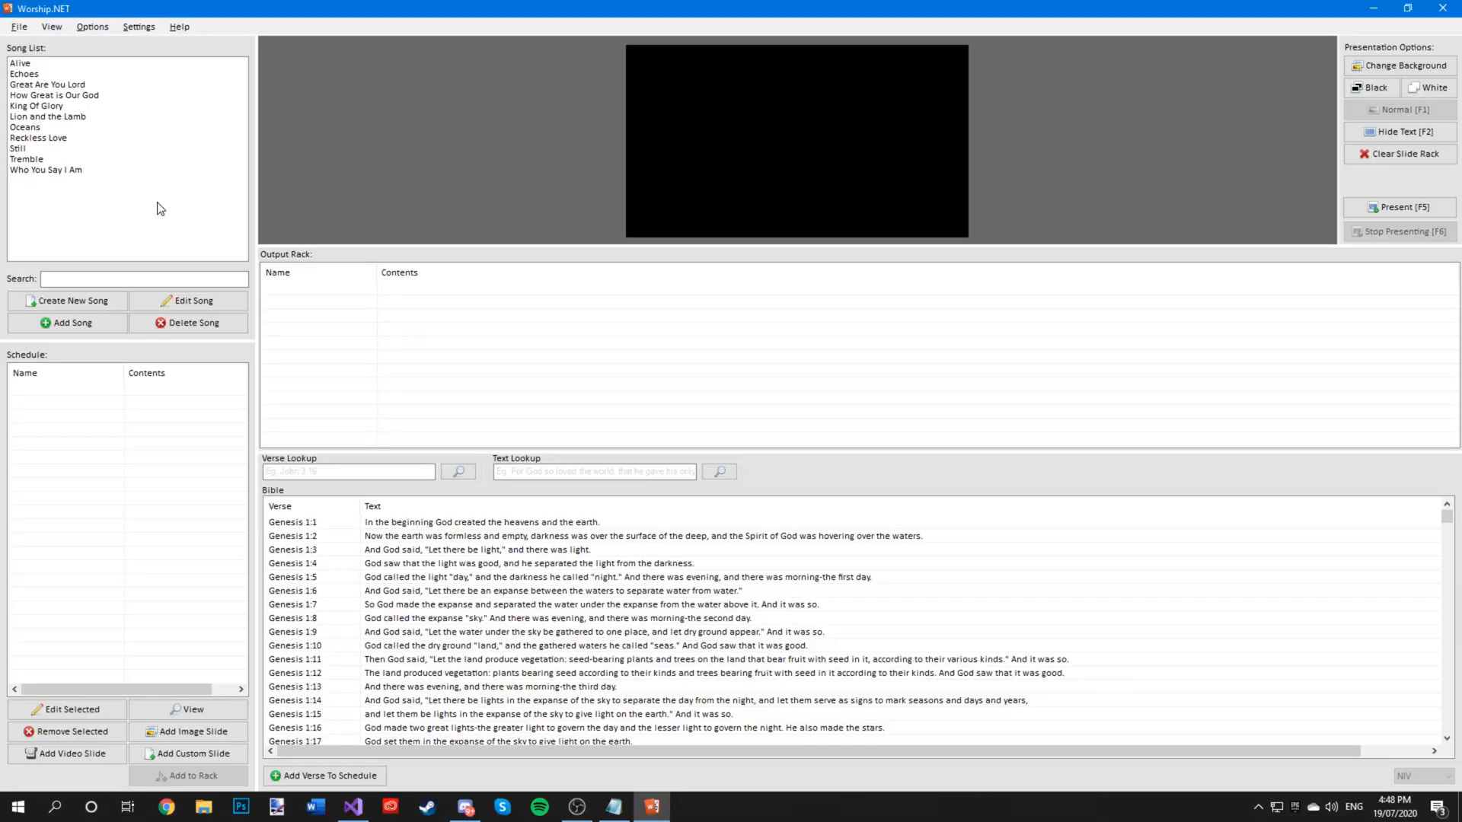
- Start a new song with Create New Song to get a blank Song Editor
{"action": "left_click", "coordinate": [71, 300]}
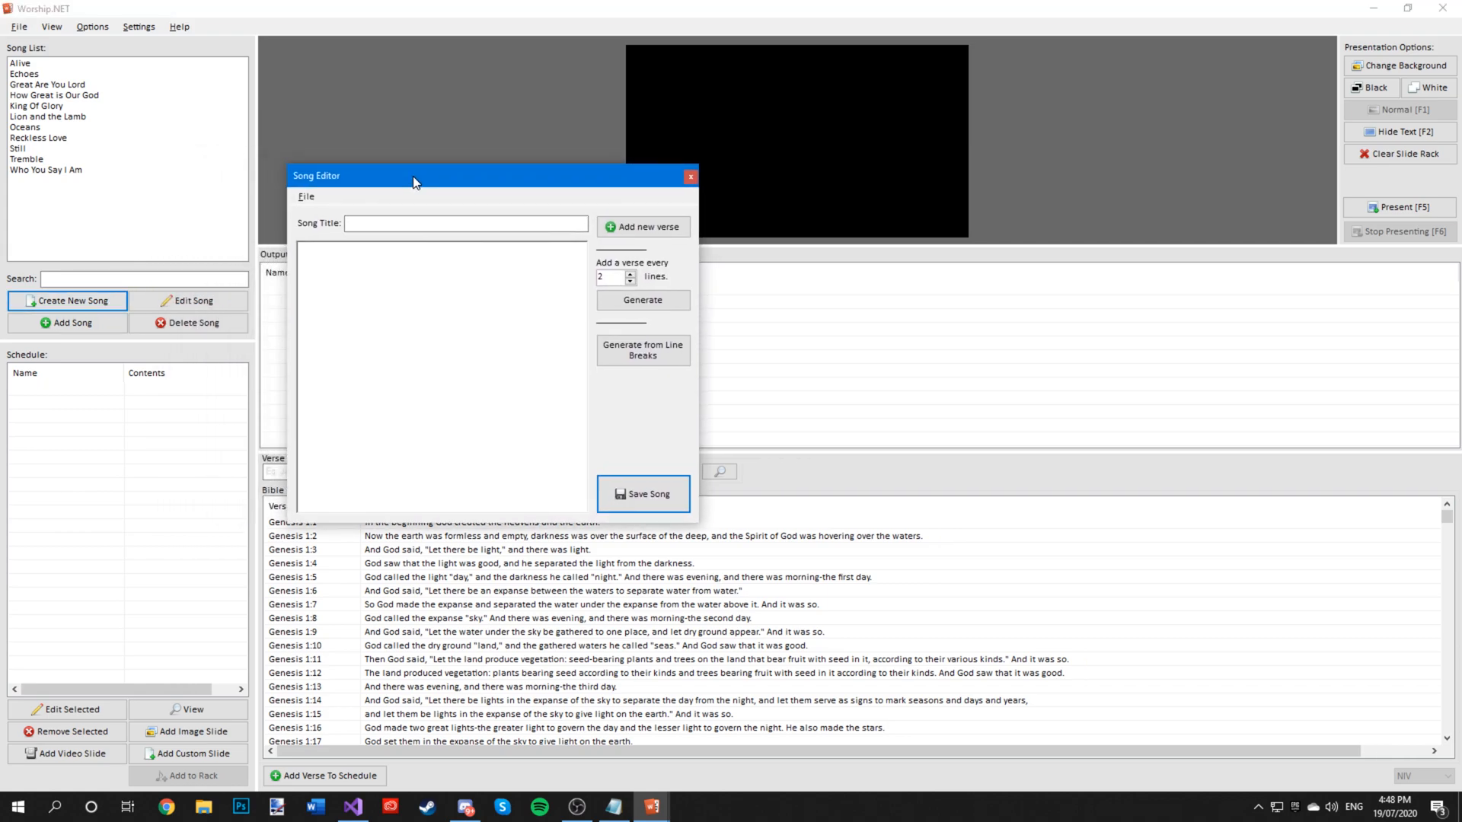
- Enter 'The Blessing' as the new song's title
{"action": "left_click", "coordinate": [465, 223]}
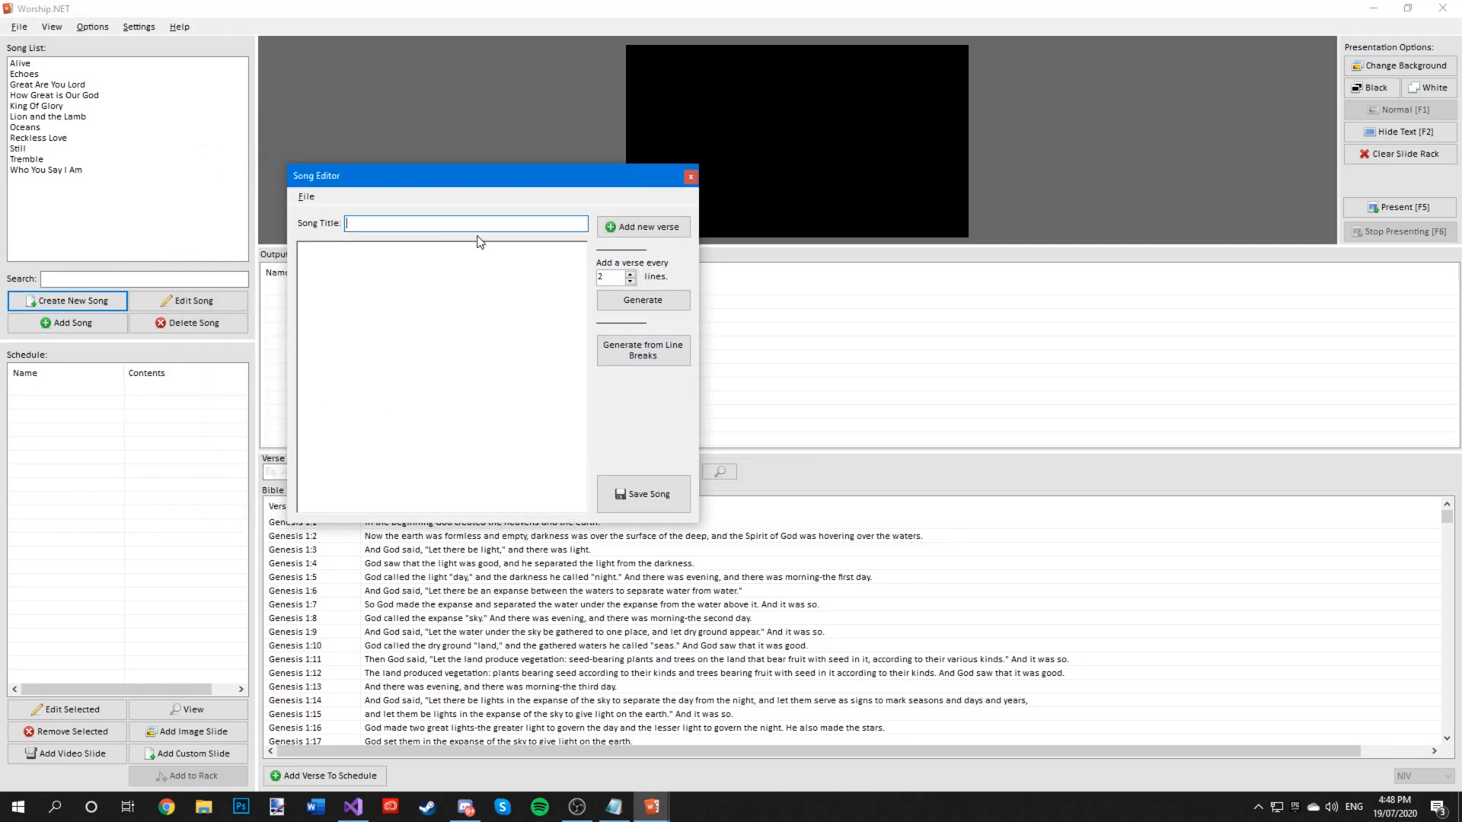
{"action": "type", "text": "THe"}
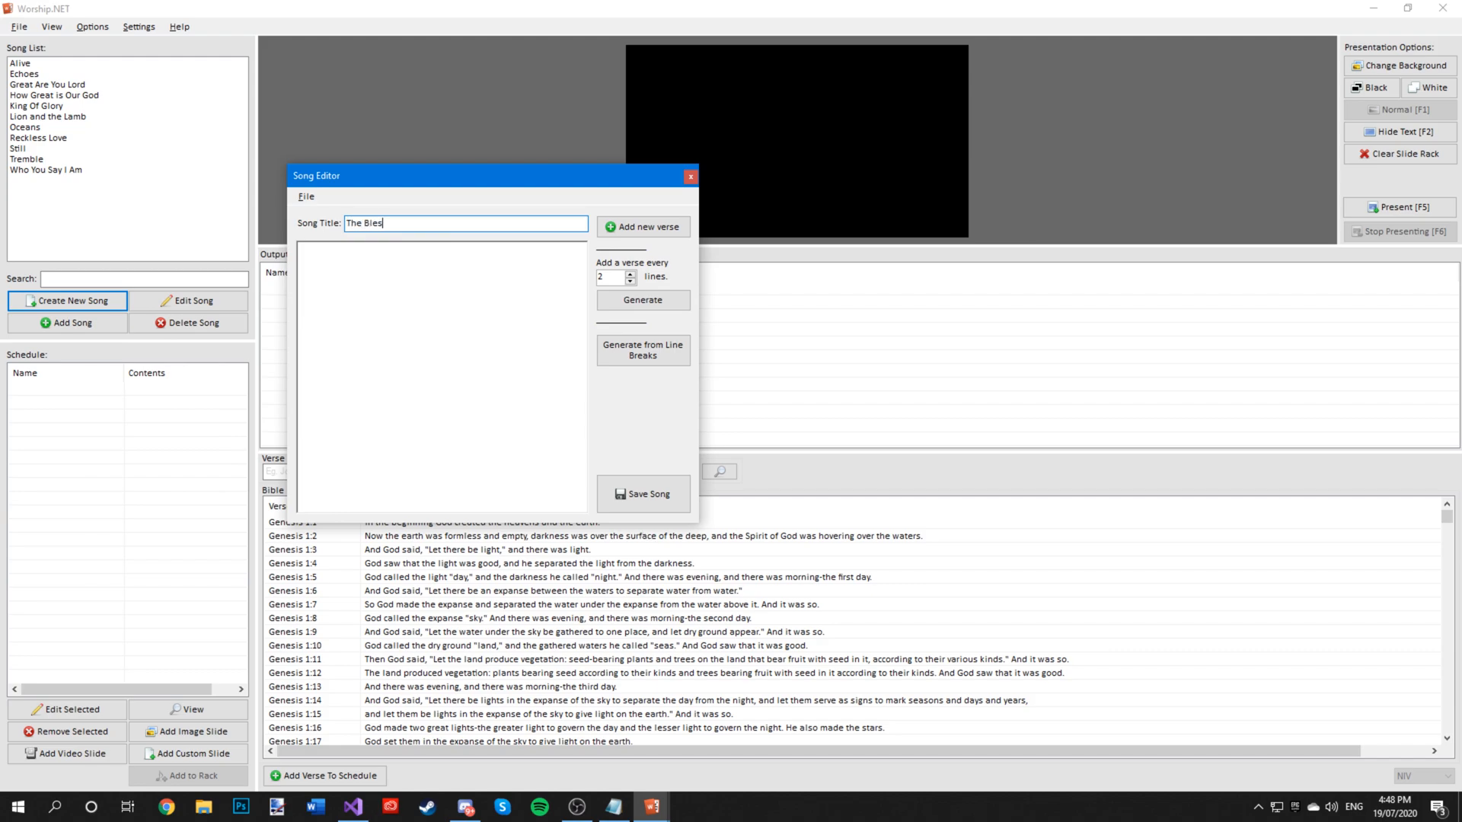
{"action": "type", "text": "sing"}
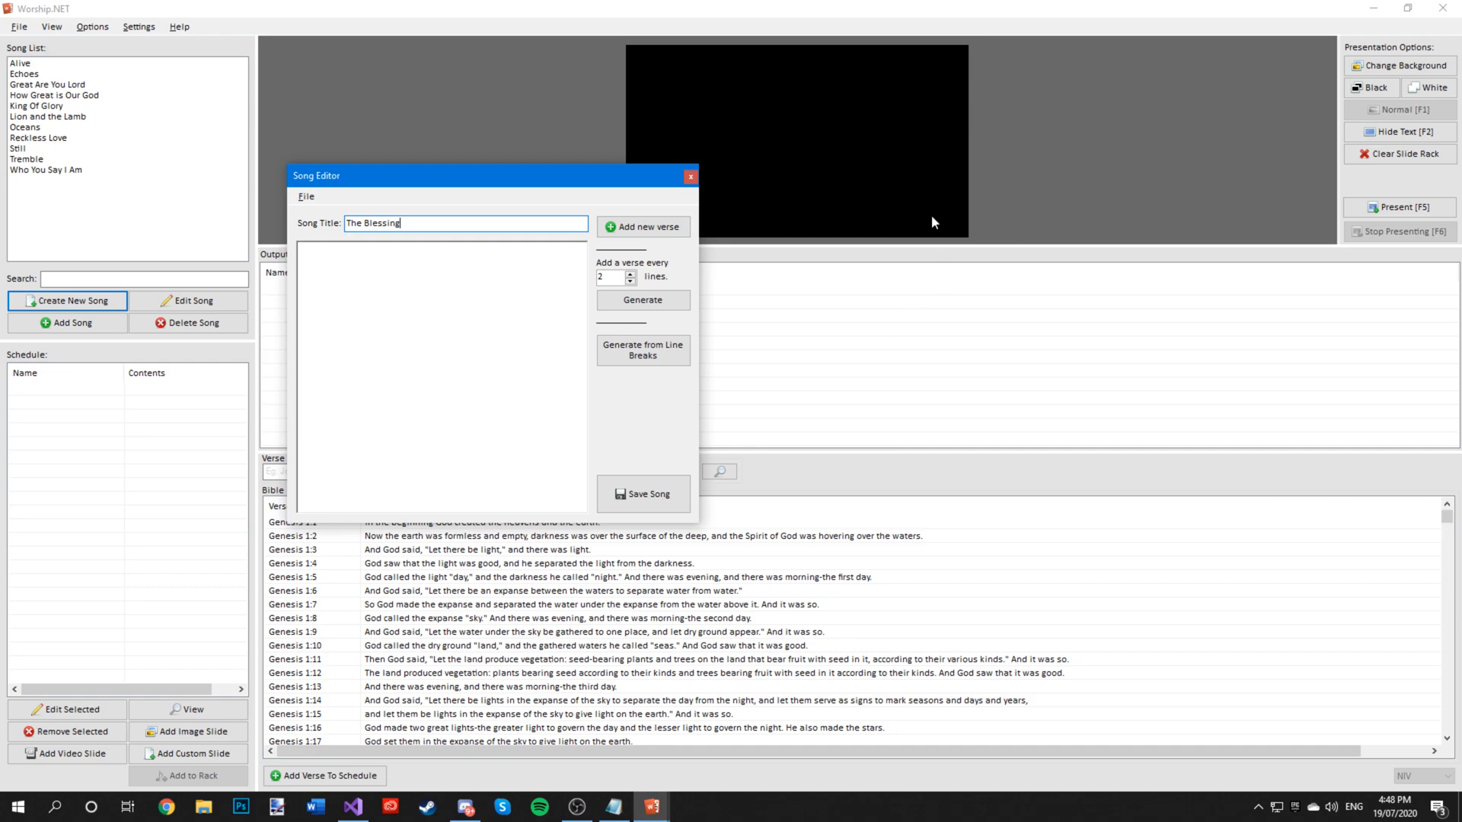
{"action": "left_click_drag", "start_coordinate": [492, 175], "coordinate": [571, 258]}
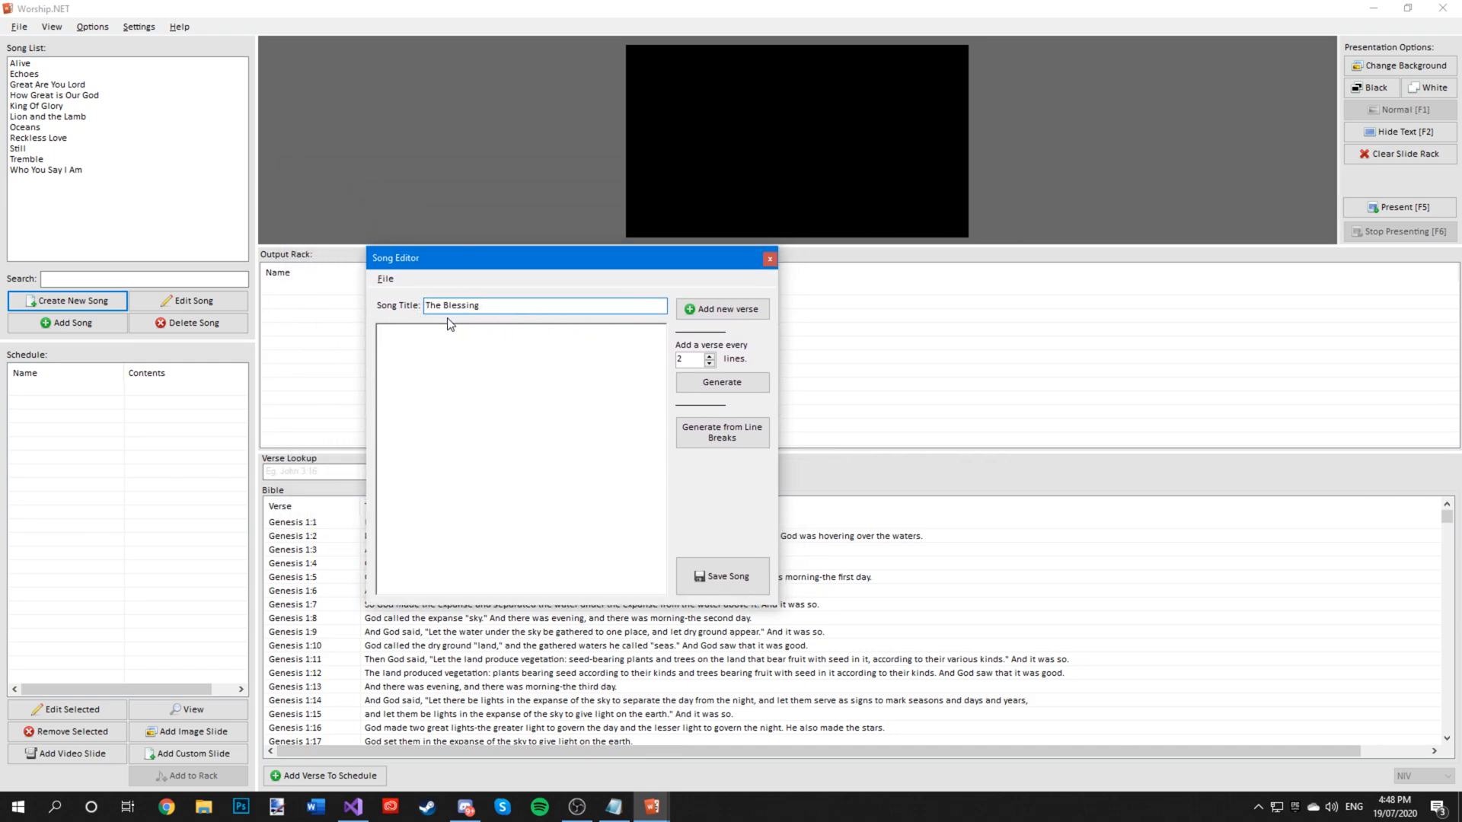
- Add the lyrics, split them into verses at line breaks, and save the song
{"action": "left_click", "coordinate": [545, 304]}
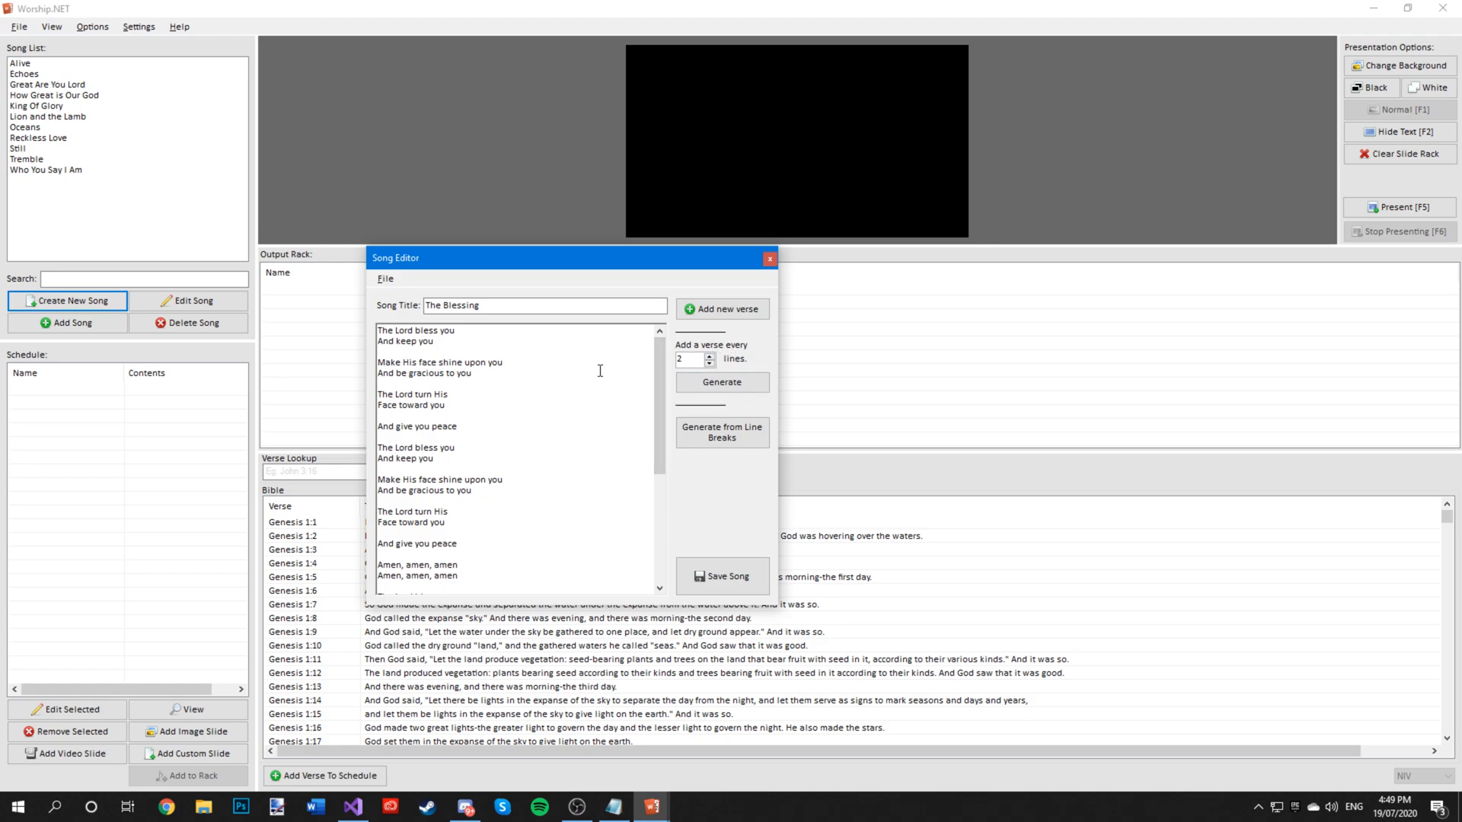
{"action": "mouse_move", "coordinate": [459, 443]}
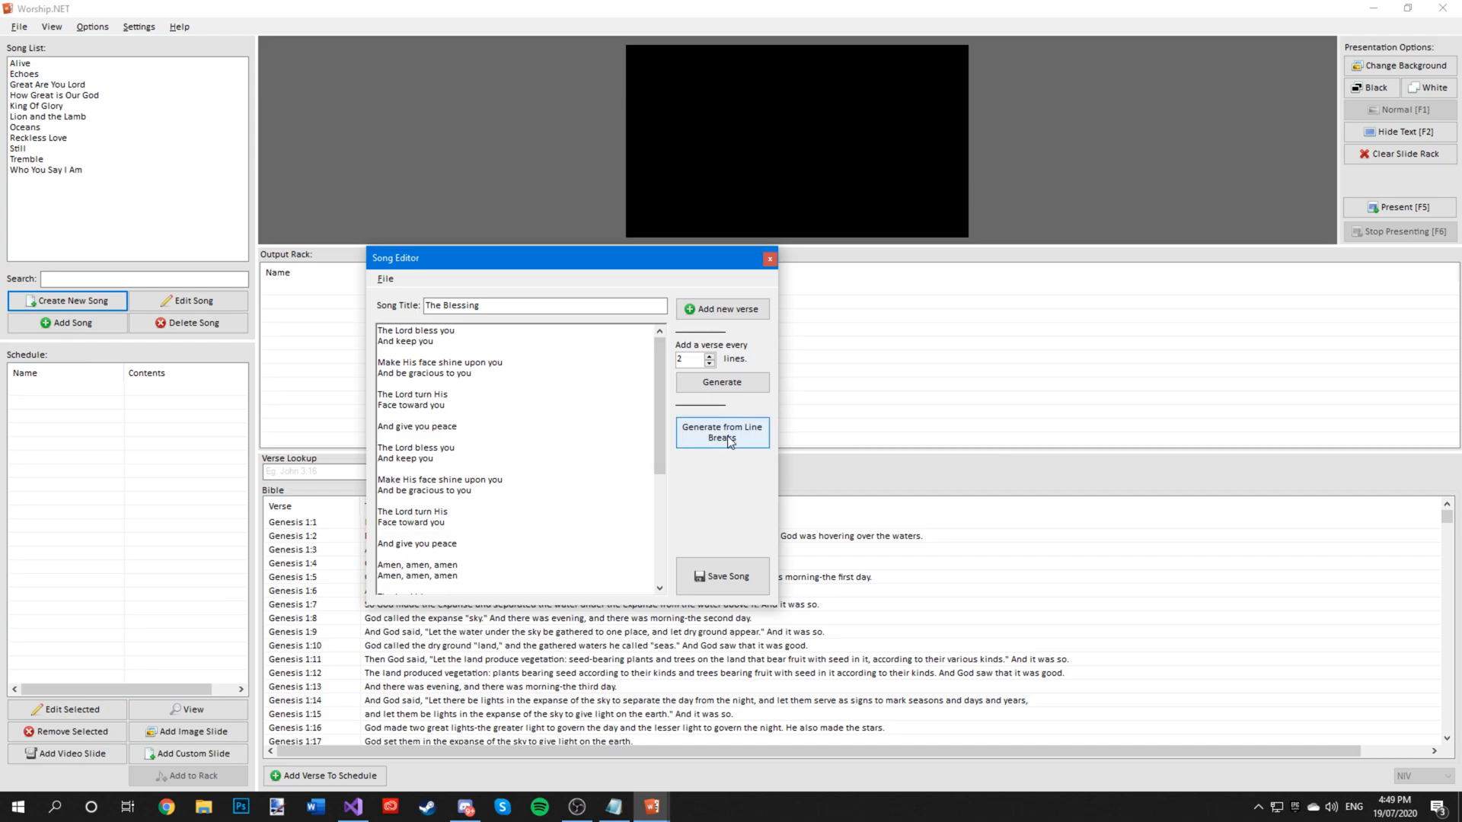
{"action": "left_click", "coordinate": [721, 432]}
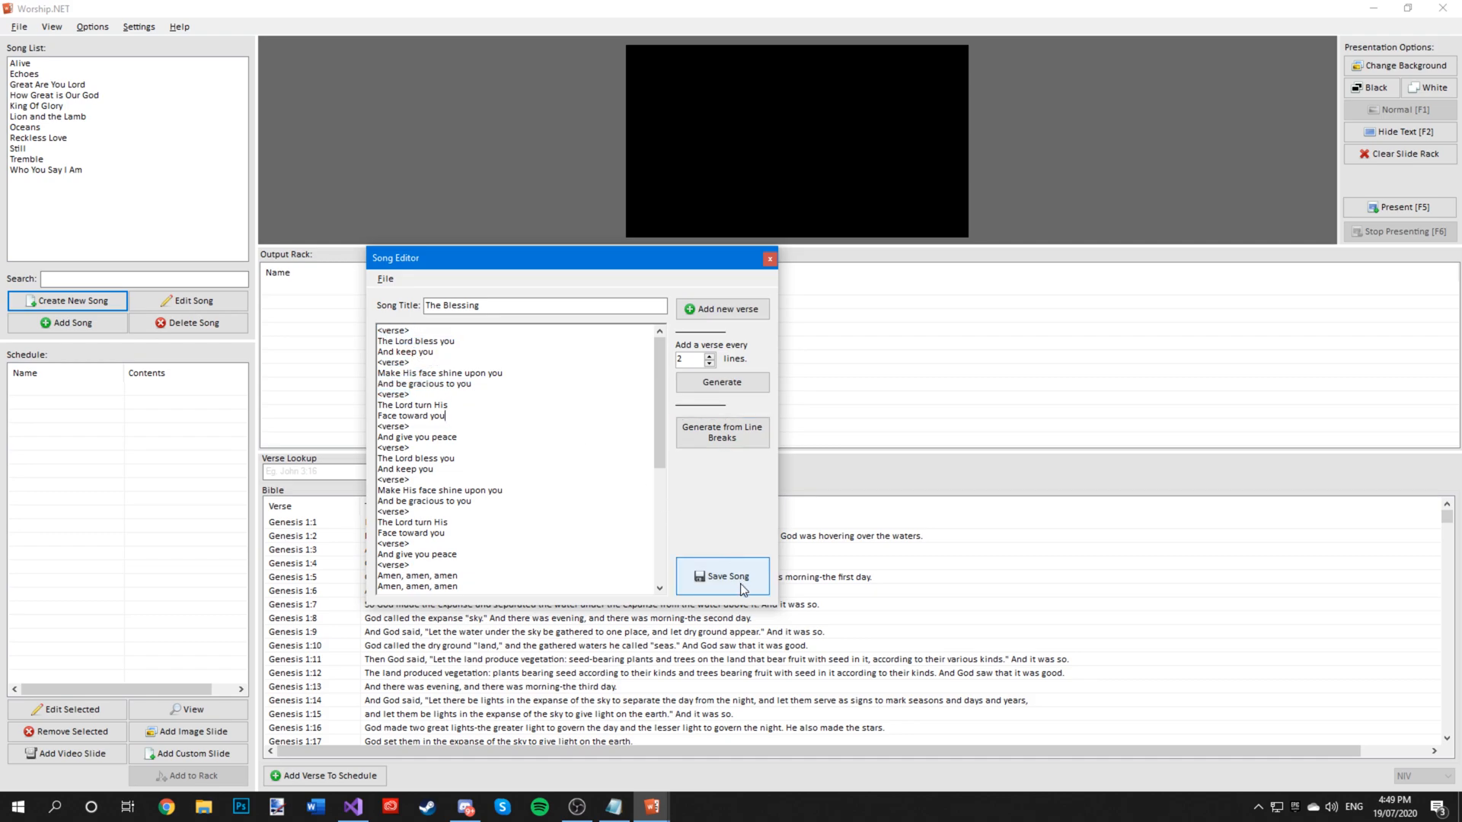
{"action": "left_click", "coordinate": [722, 576]}
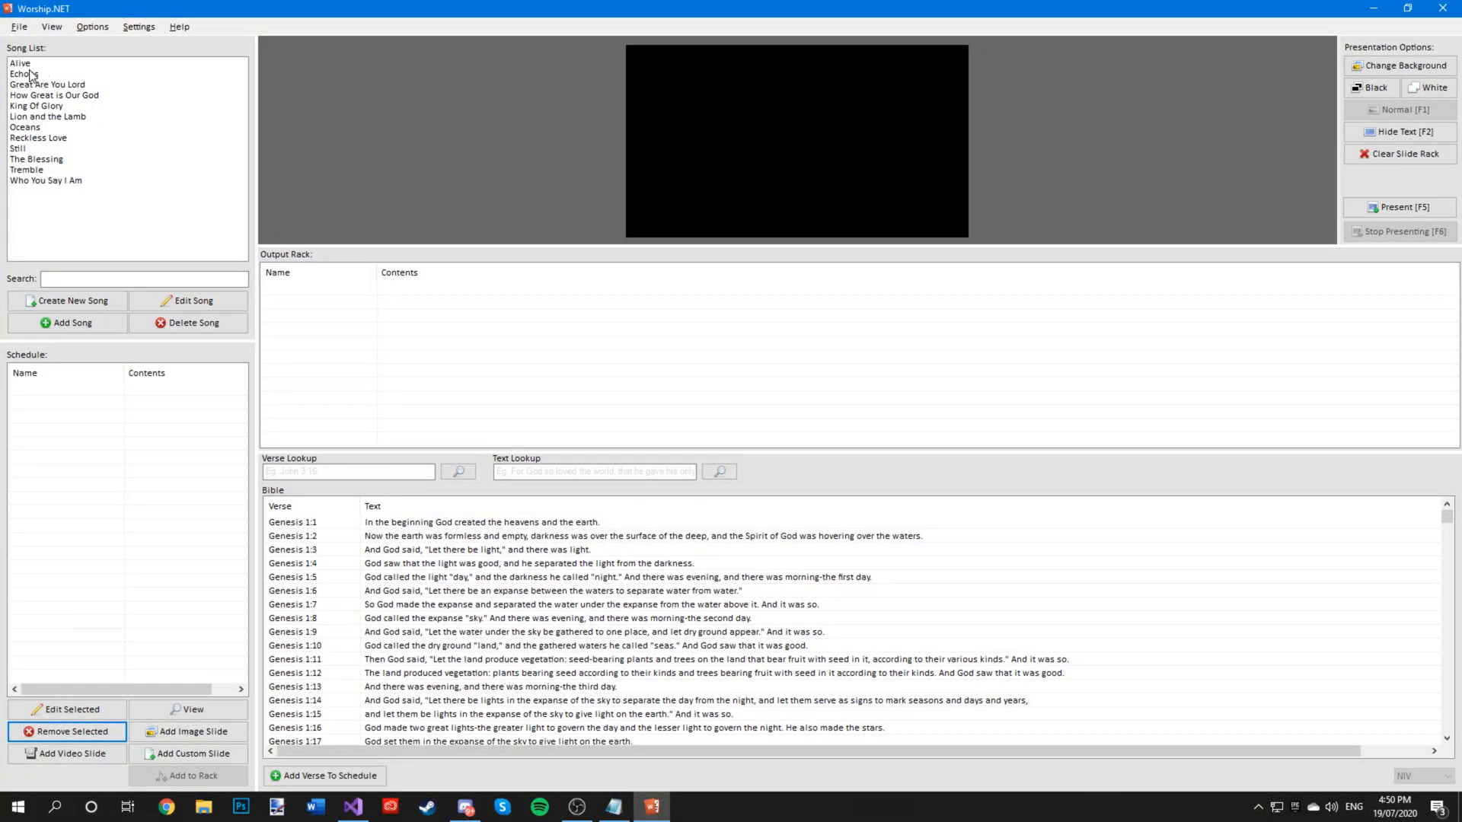
- Add The Blessing, How Great is Our God and King Of Glory to the schedule
{"action": "left_click", "coordinate": [36, 158]}
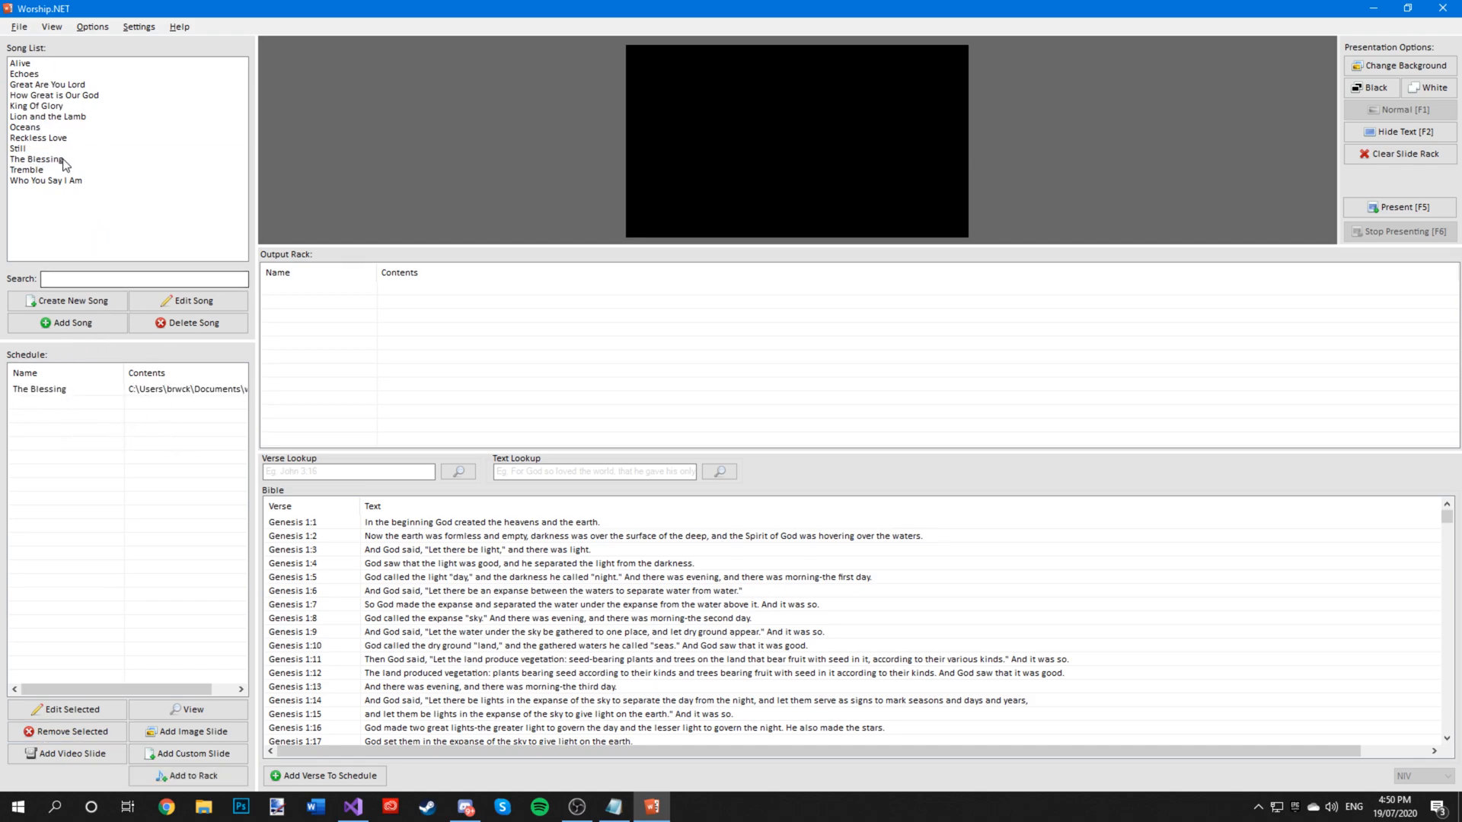
{"action": "double_click", "coordinate": [27, 170]}
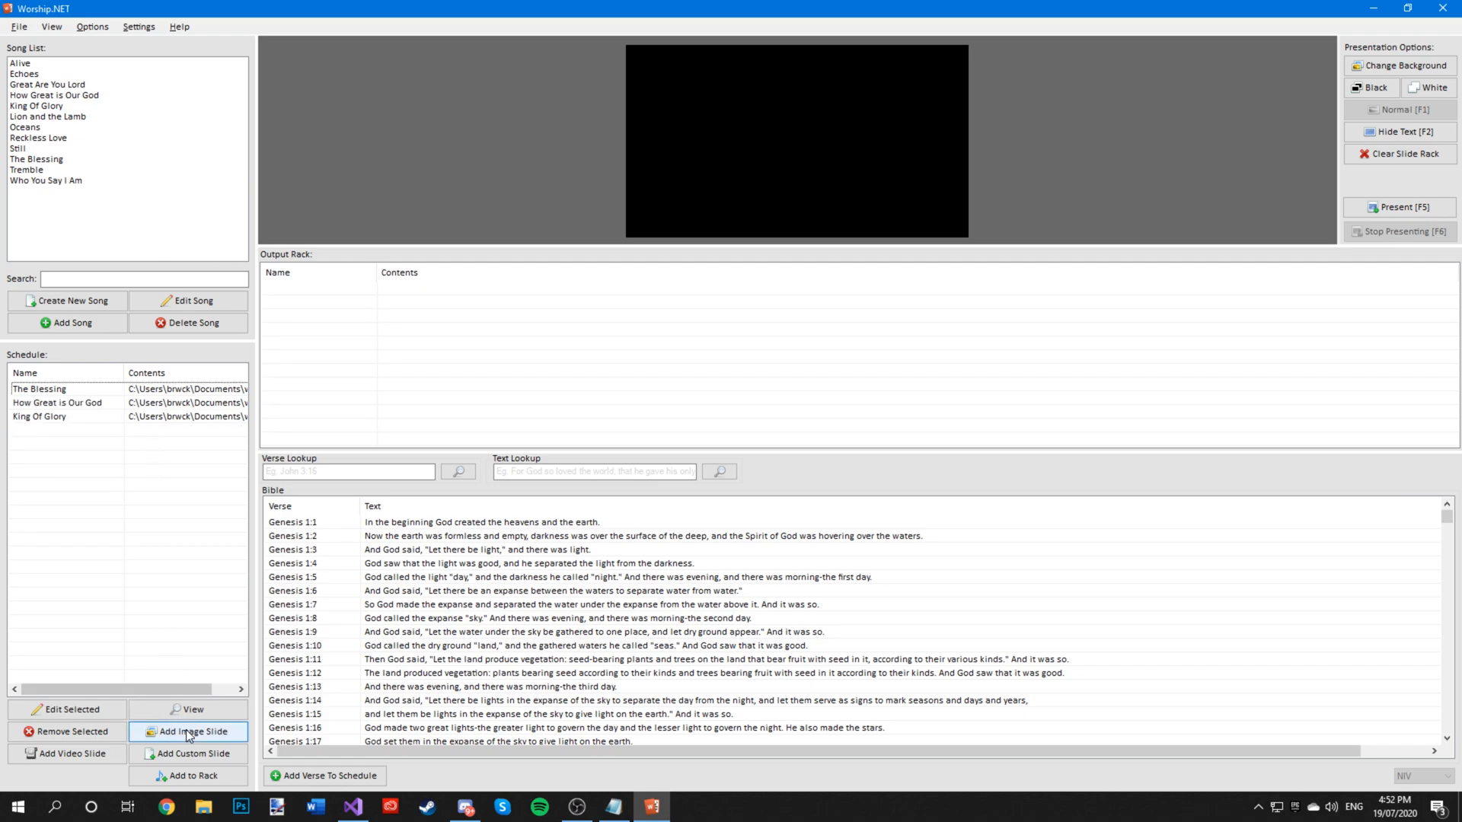
- Add image slide [000005].jpg and the intro_long.mp4 video slide to the schedule
{"action": "left_click", "coordinate": [186, 731]}
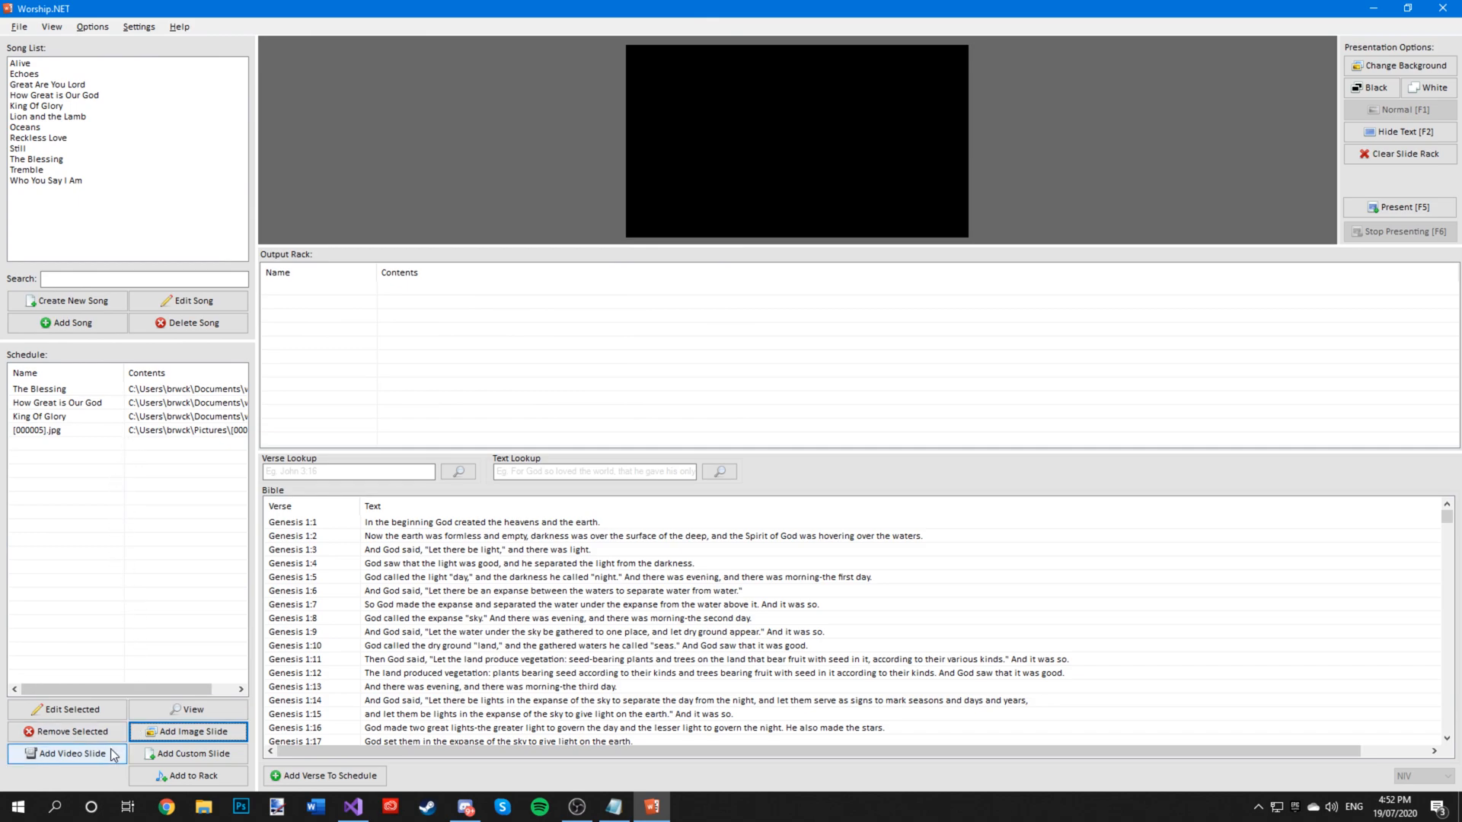
{"action": "left_click", "coordinate": [66, 753]}
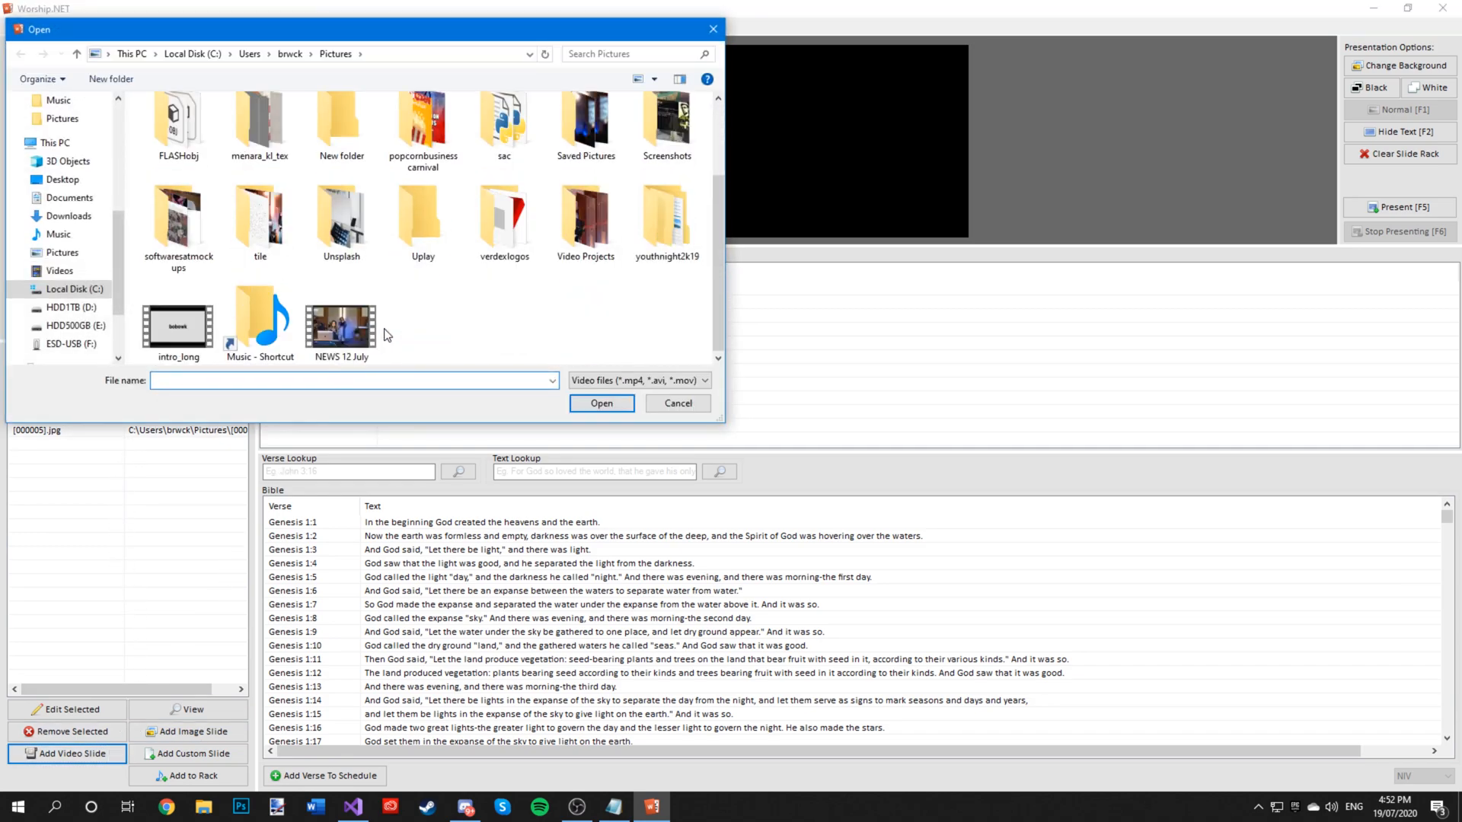
{"action": "left_click", "coordinate": [178, 321]}
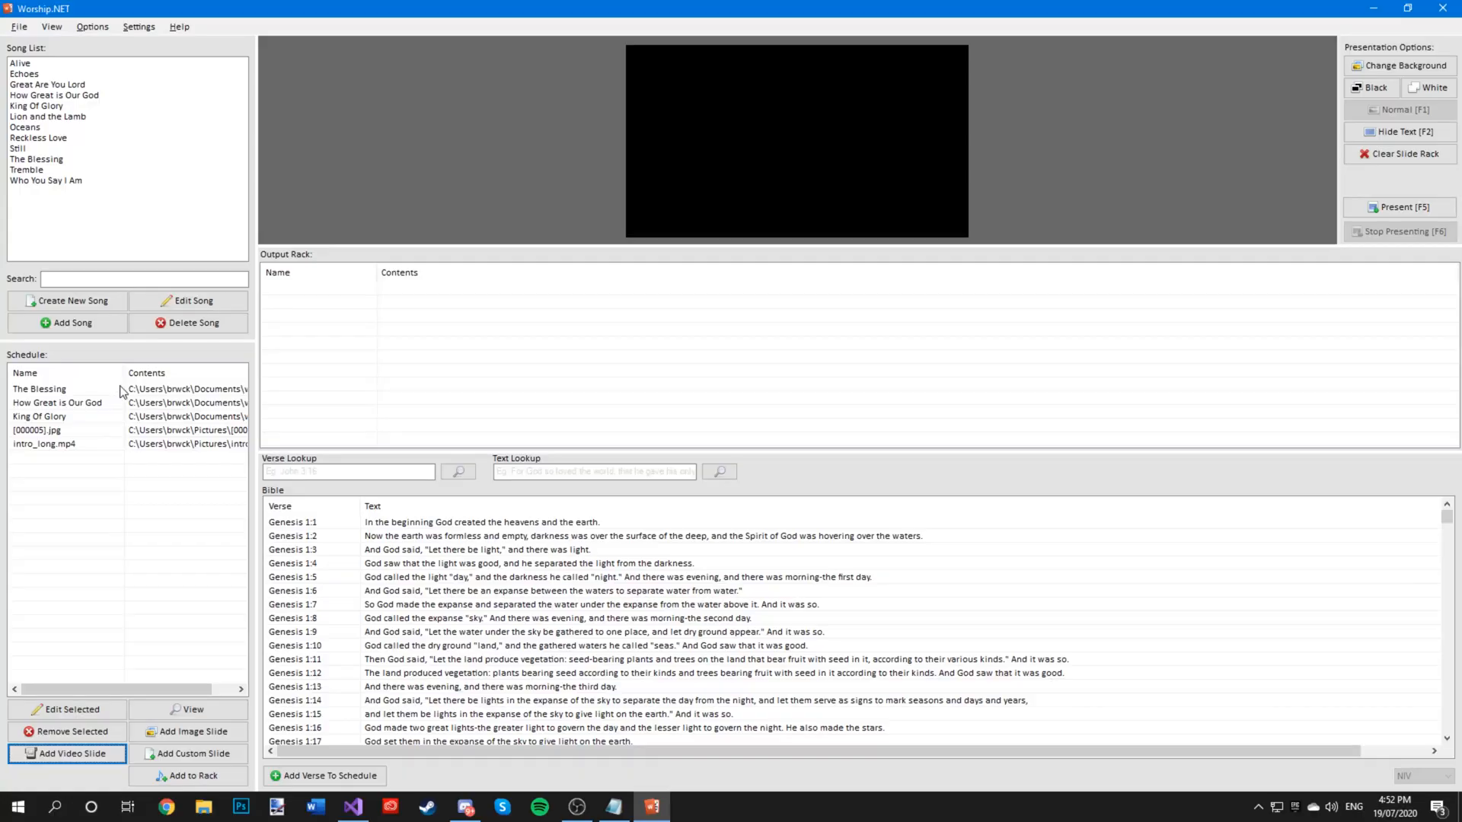
{"action": "mouse_move", "coordinate": [183, 387]}
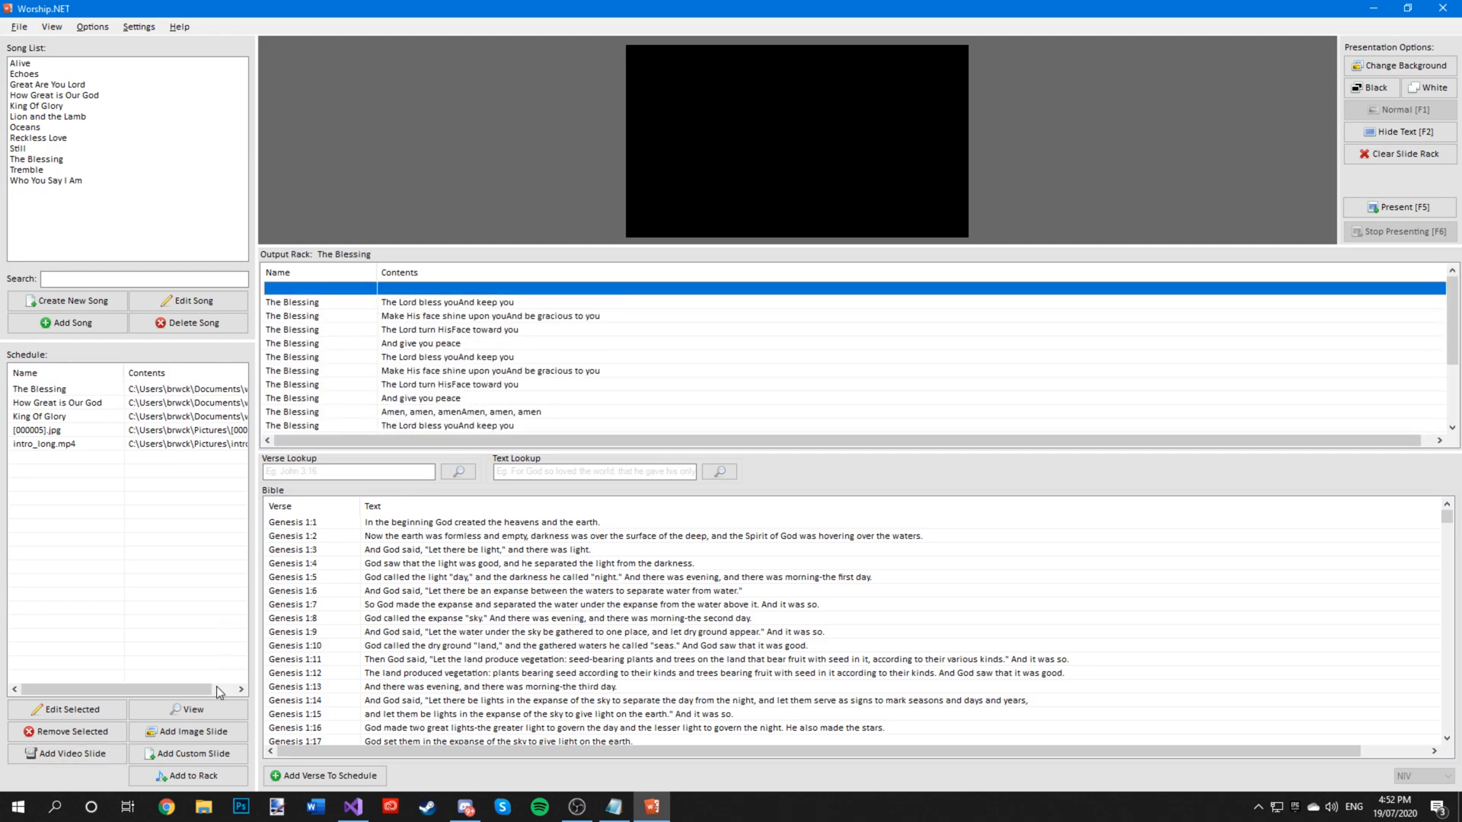
- Load The Blessing into the output rack and preview 'The Lord bless you / And keep you'
{"action": "left_click", "coordinate": [38, 389]}
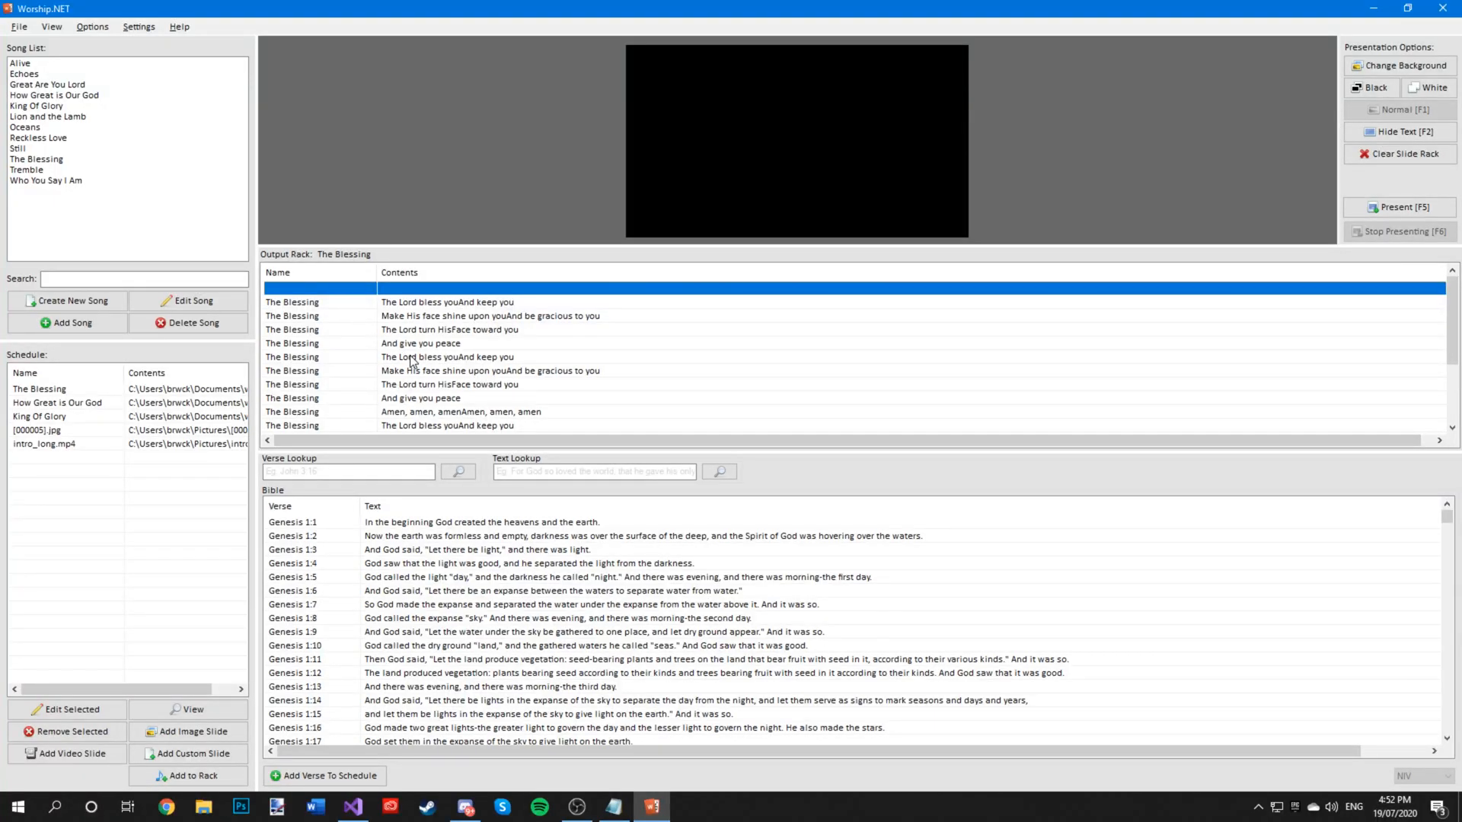
{"action": "double_click", "coordinate": [420, 343]}
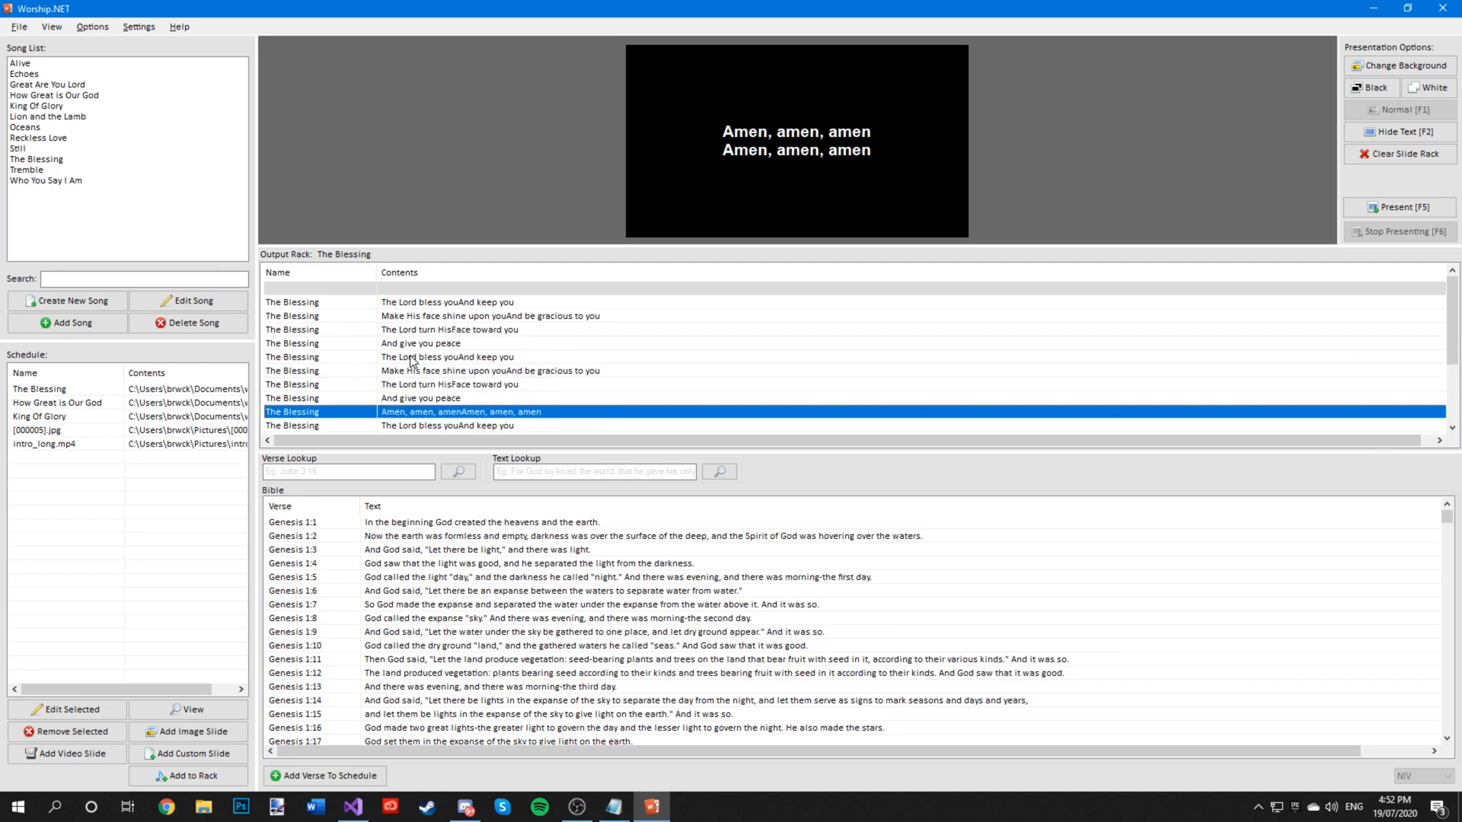
{"action": "left_click", "coordinate": [448, 302]}
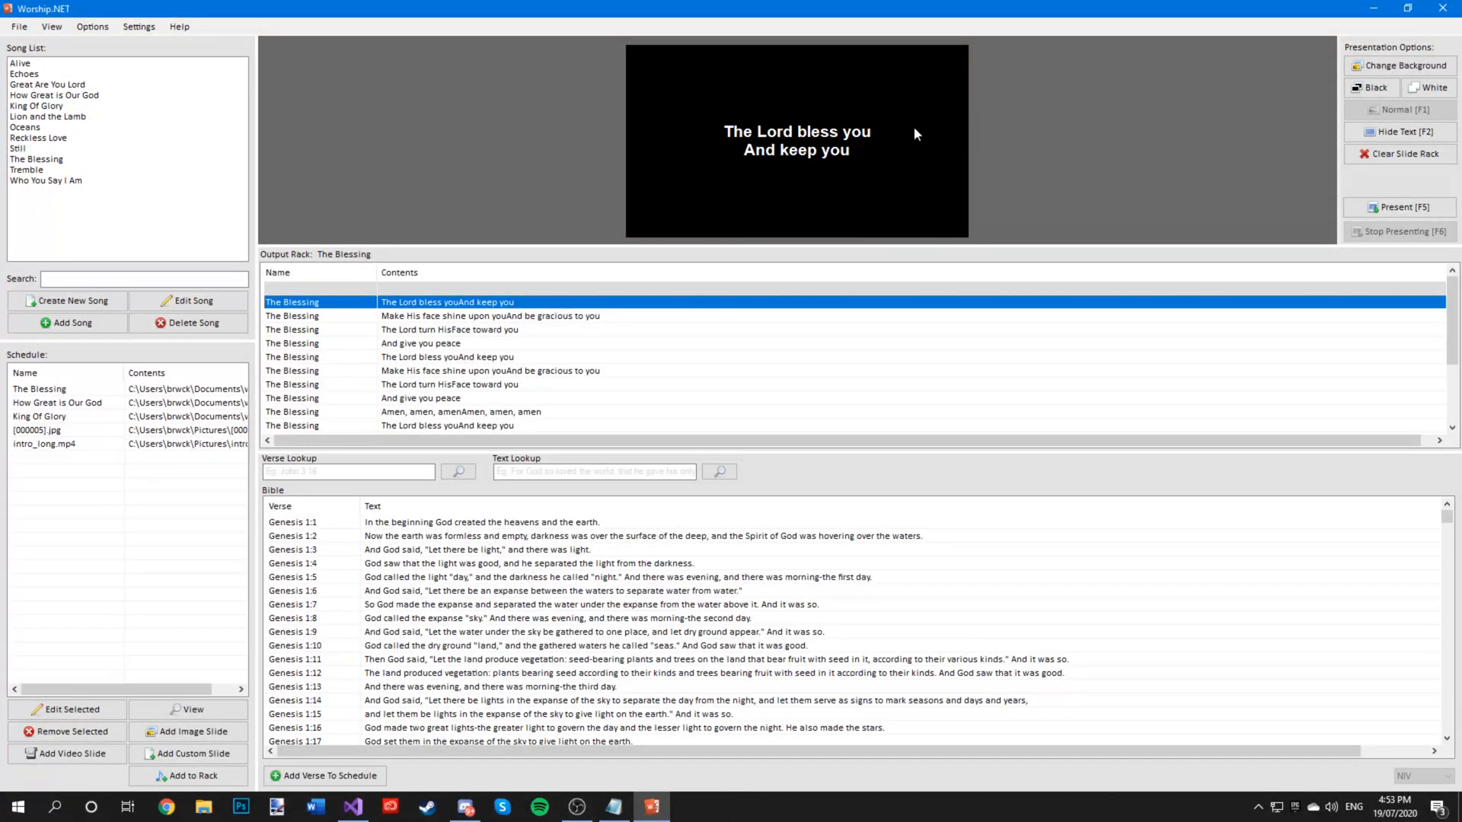
{"action": "mouse_move", "coordinate": [594, 92]}
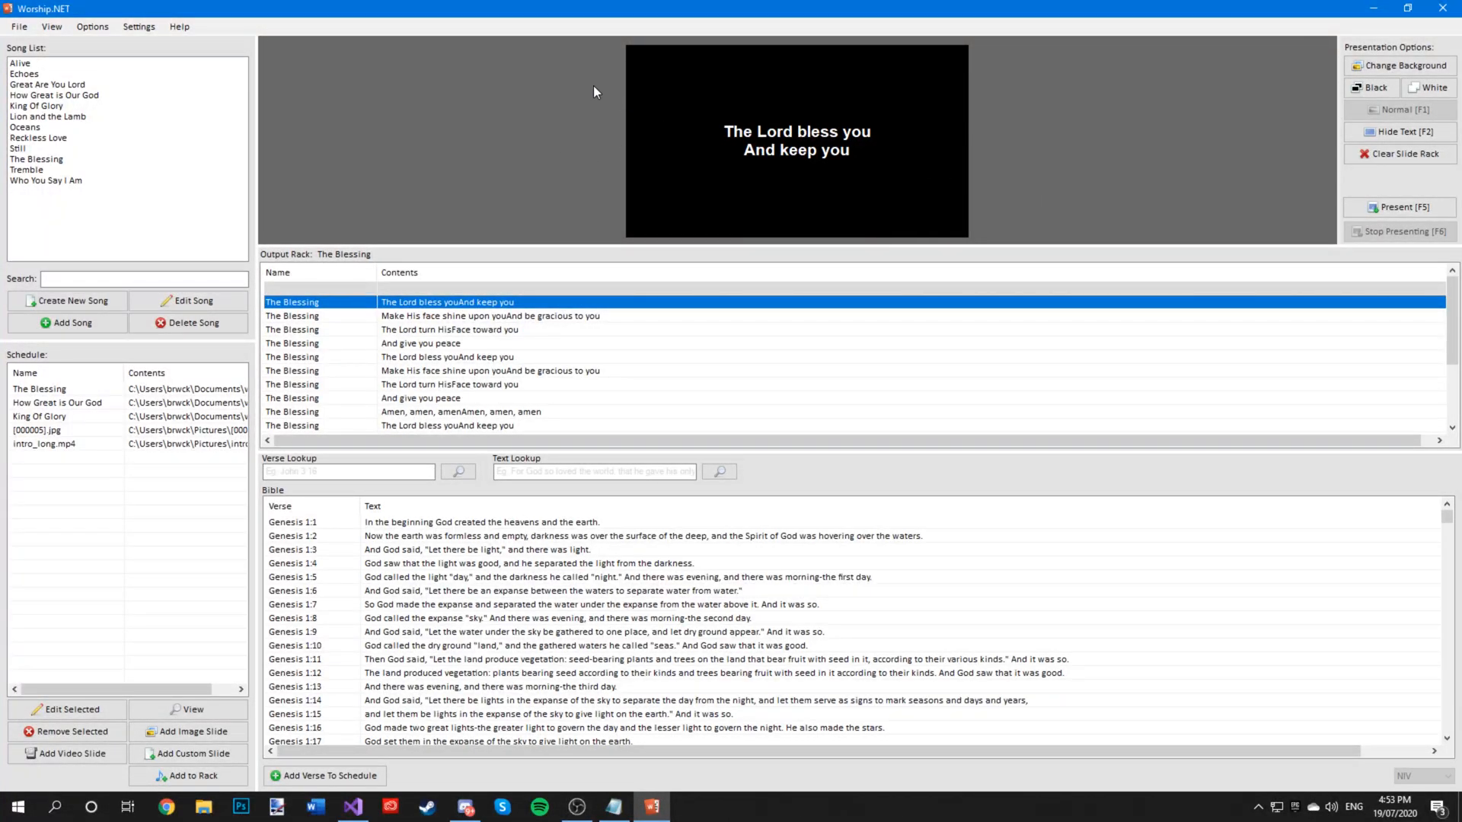
{"action": "left_click", "coordinate": [138, 26]}
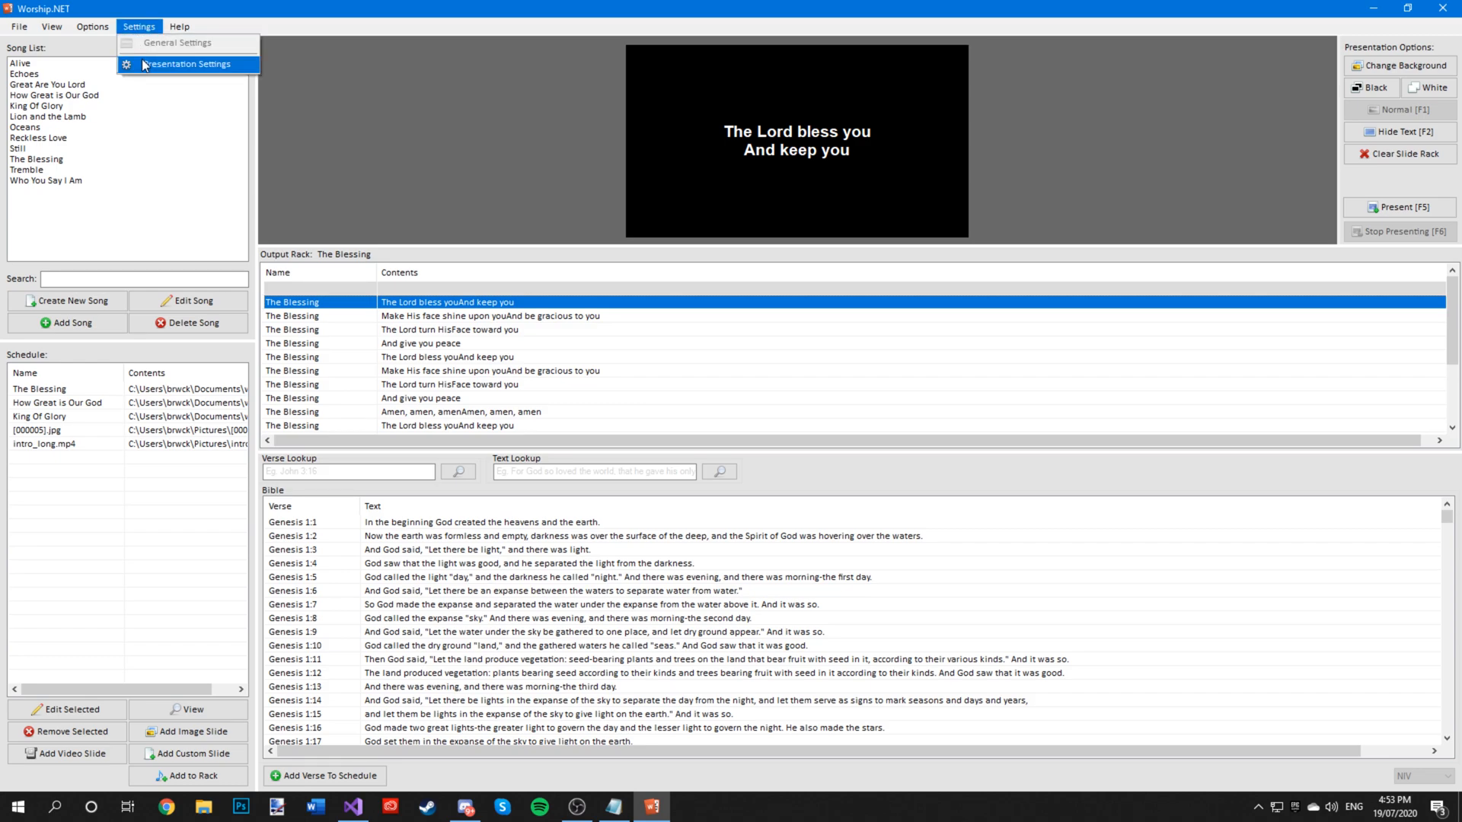
- Set slide text size to 18 with a seascape background image, then close Presentation Settings
{"action": "left_click", "coordinate": [186, 64]}
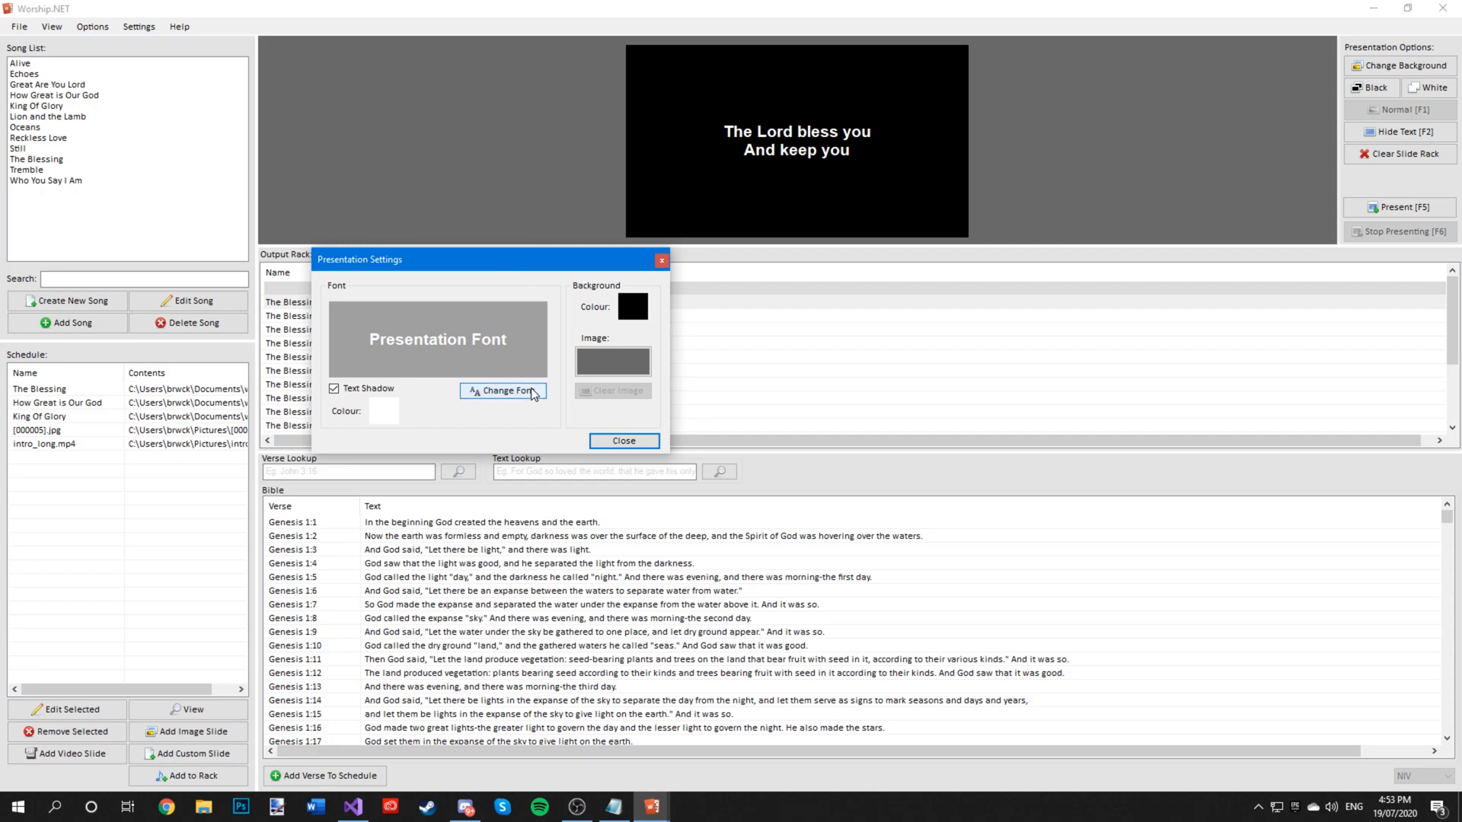
{"action": "left_click", "coordinate": [503, 391]}
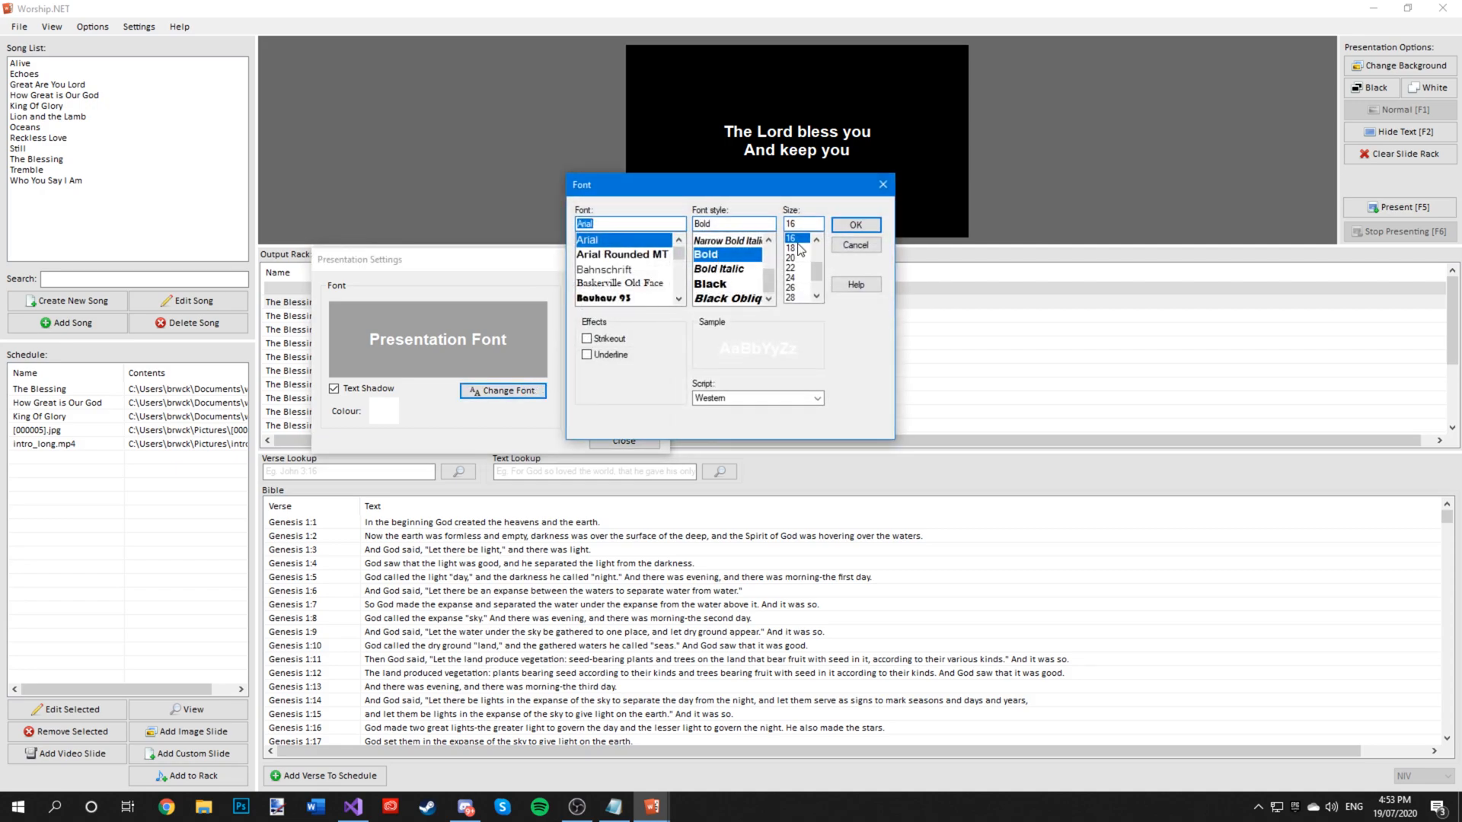
{"action": "left_click", "coordinate": [789, 249]}
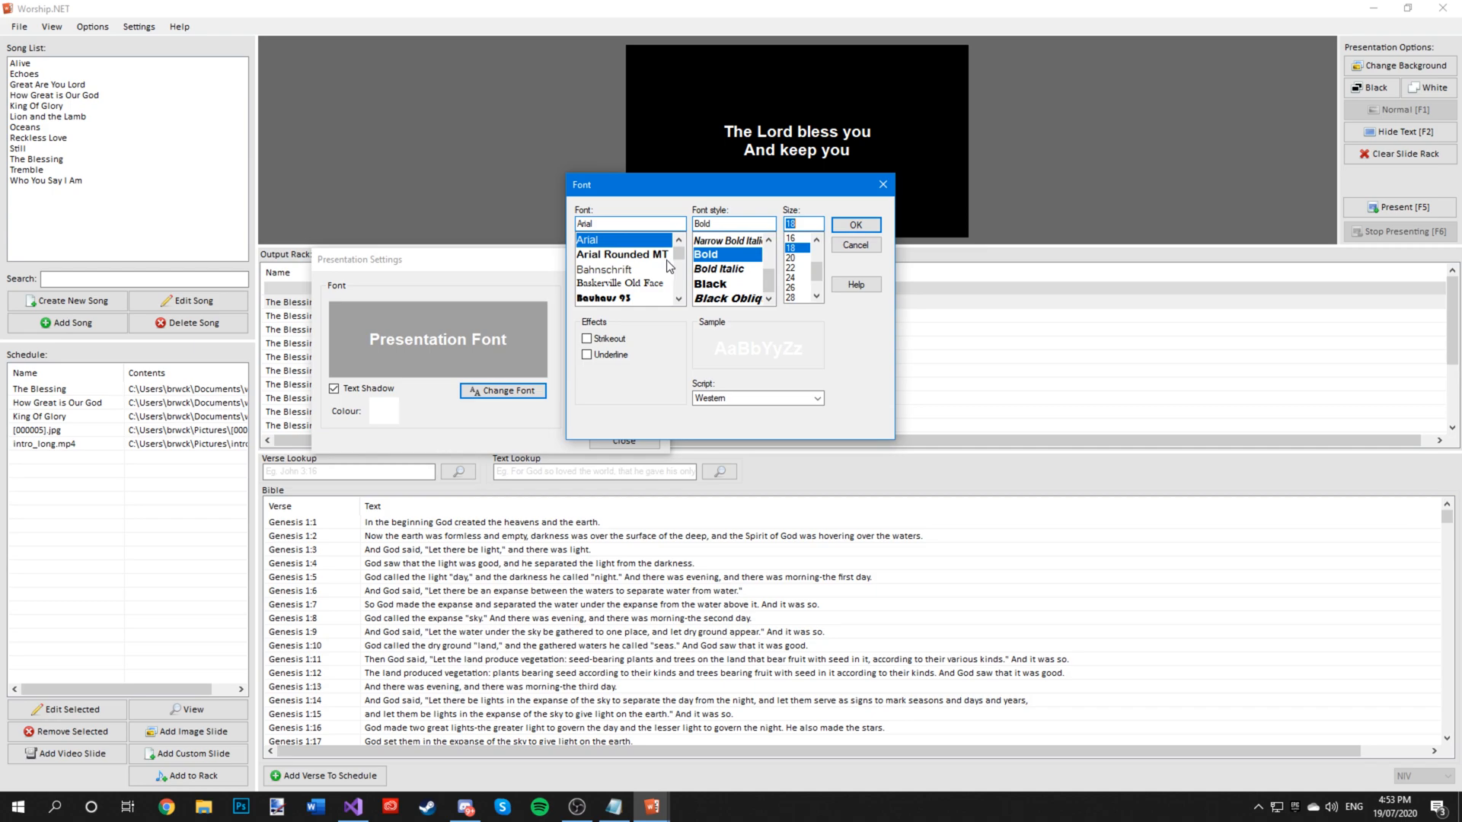
{"action": "left_click", "coordinate": [853, 244]}
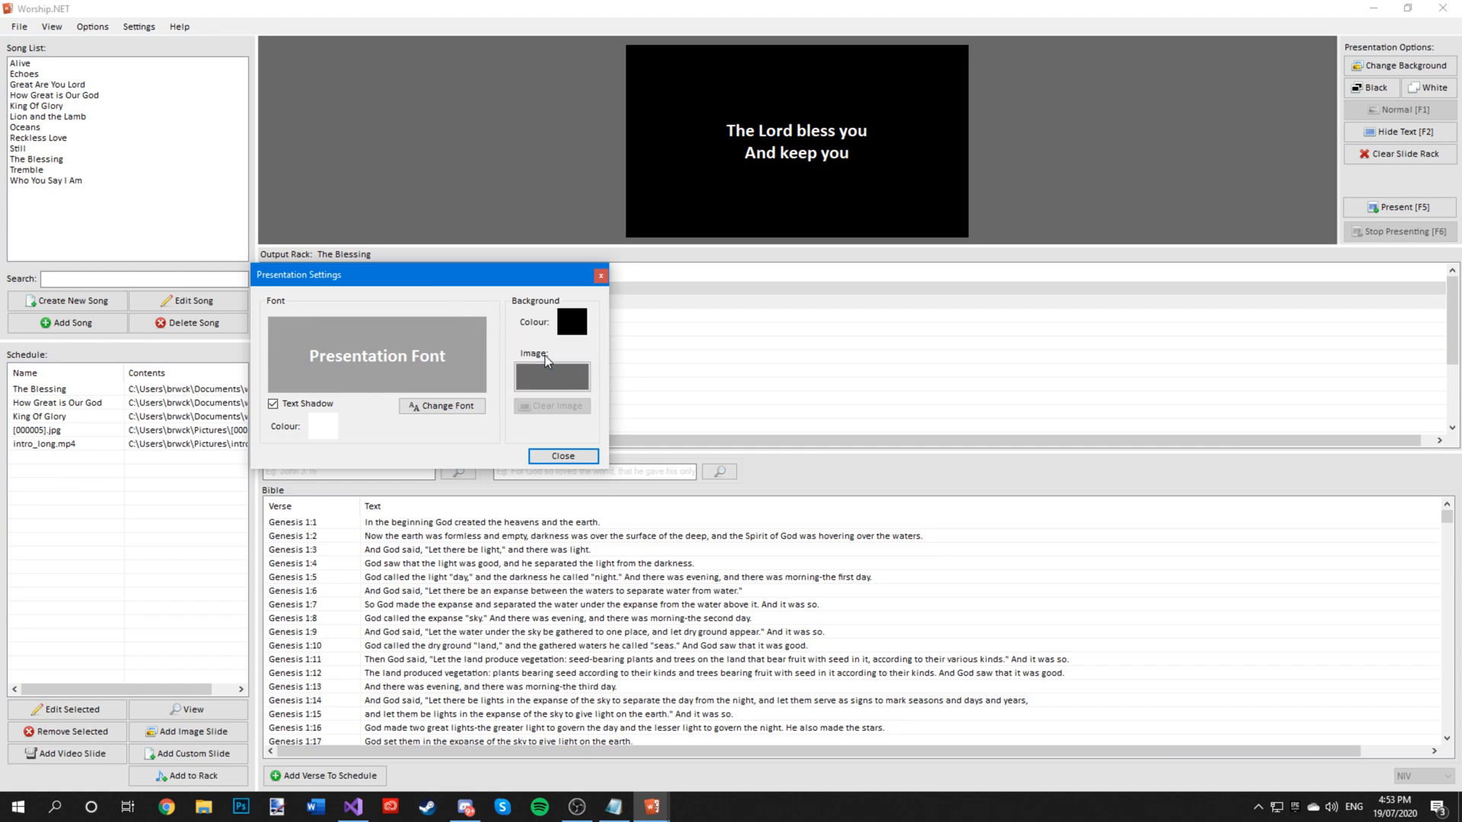
{"action": "left_click", "coordinate": [552, 376]}
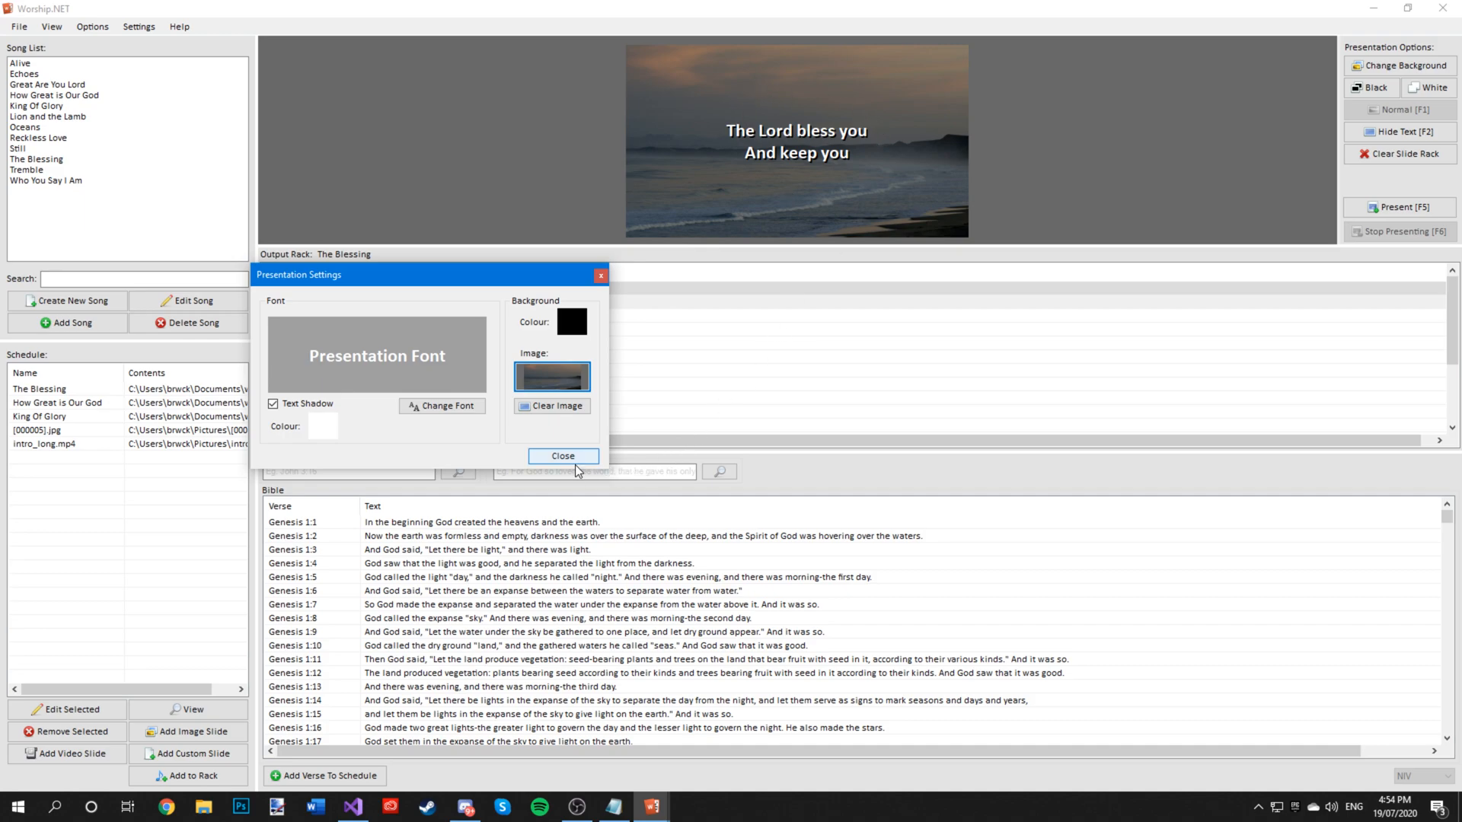
{"action": "left_click", "coordinate": [562, 456]}
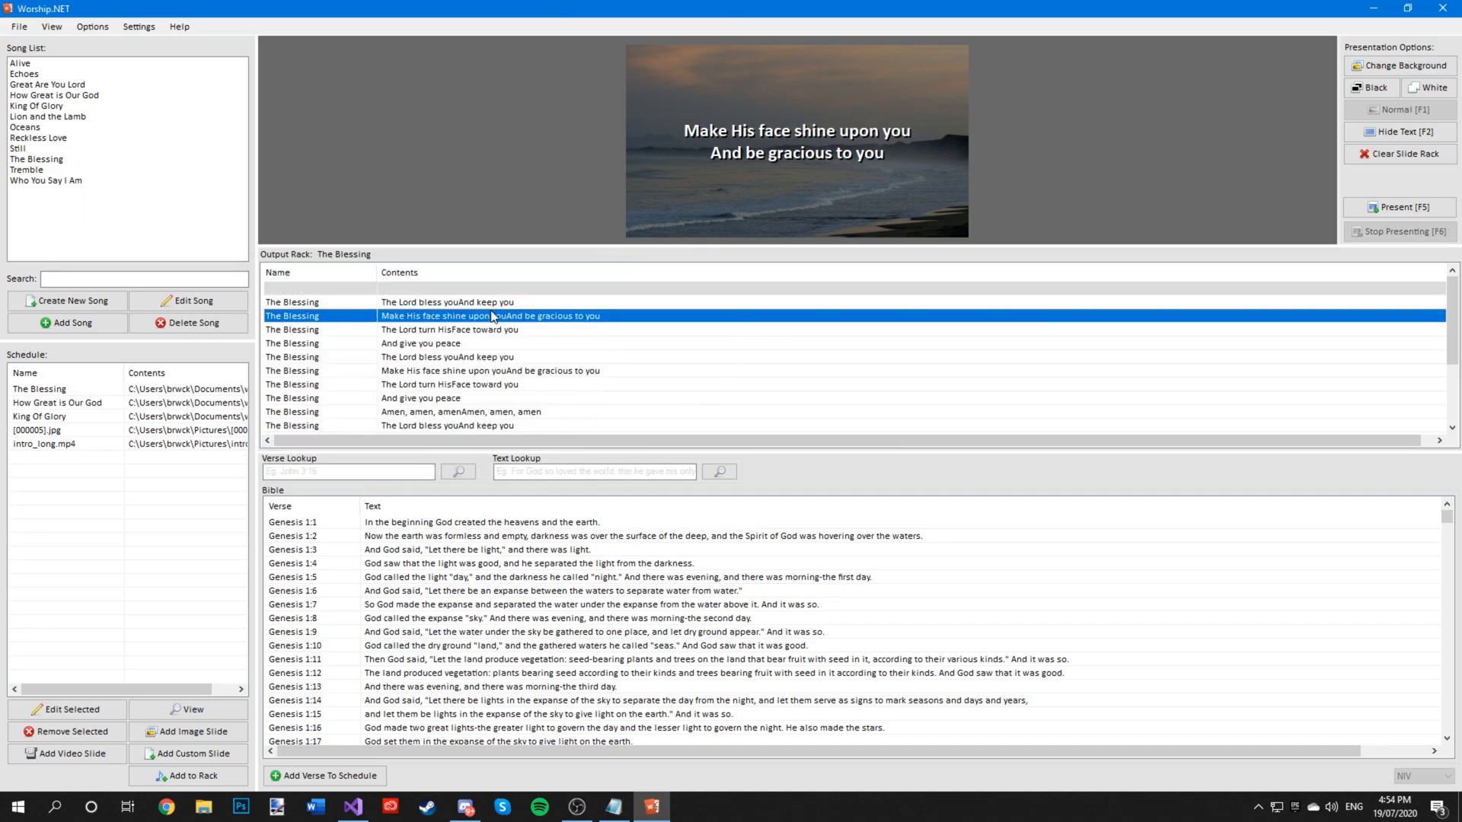
- Show 'Make His face shine' live, try Black and Hide Text, then restore normal display
{"action": "double_click", "coordinate": [450, 384]}
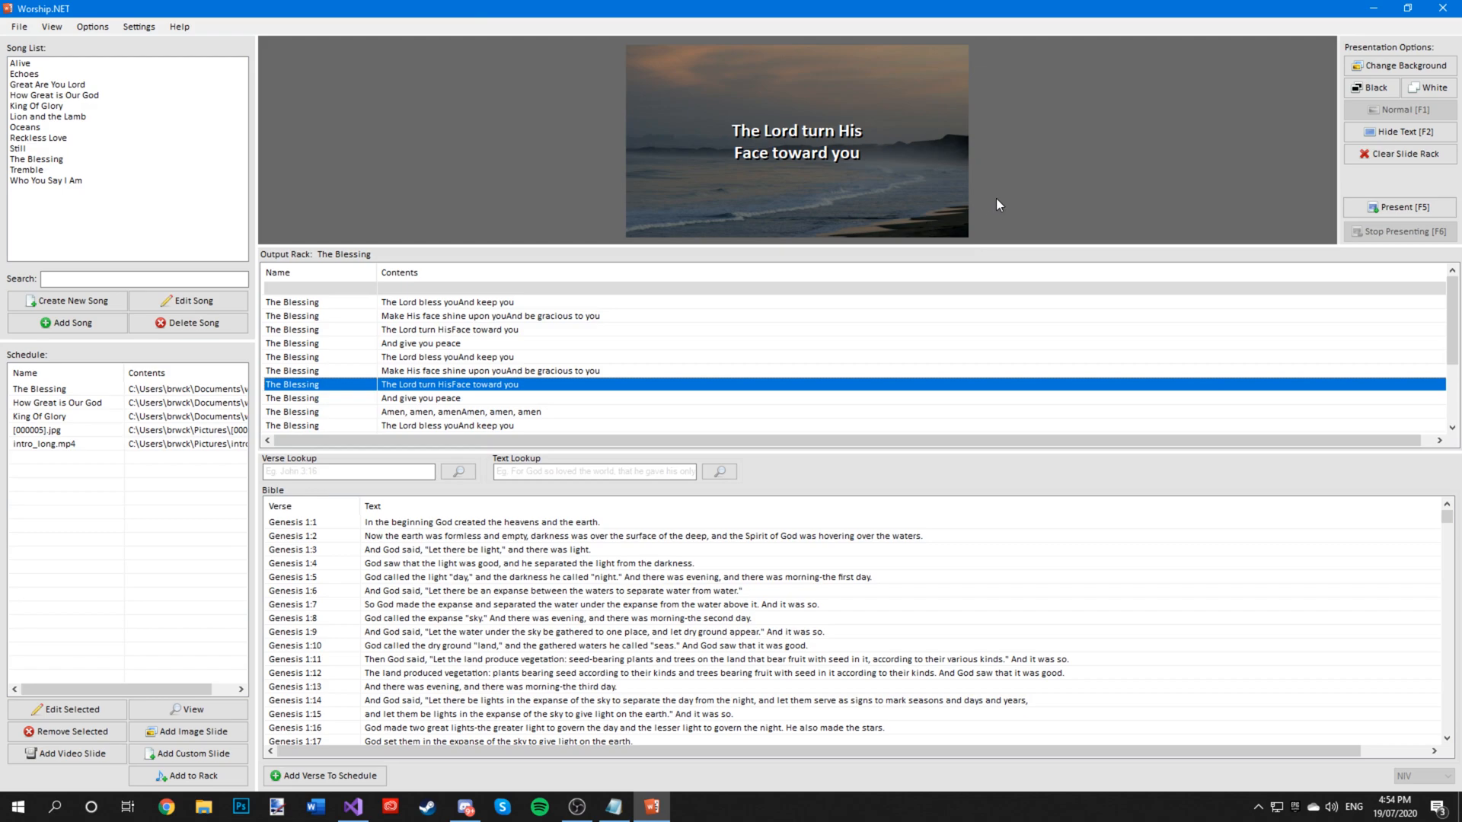
{"action": "mouse_move", "coordinate": [1396, 46]}
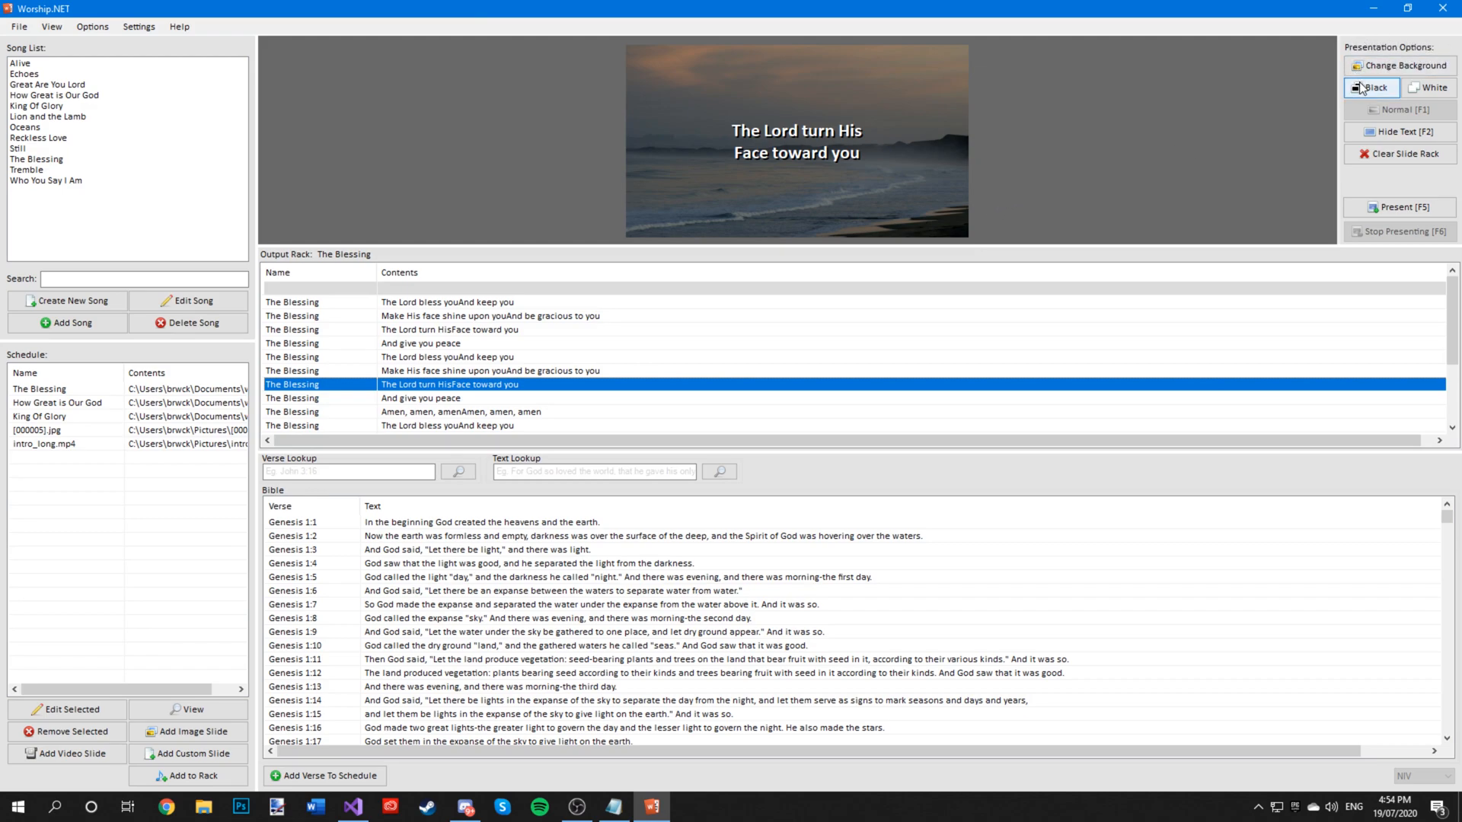
{"action": "left_click", "coordinate": [1372, 87]}
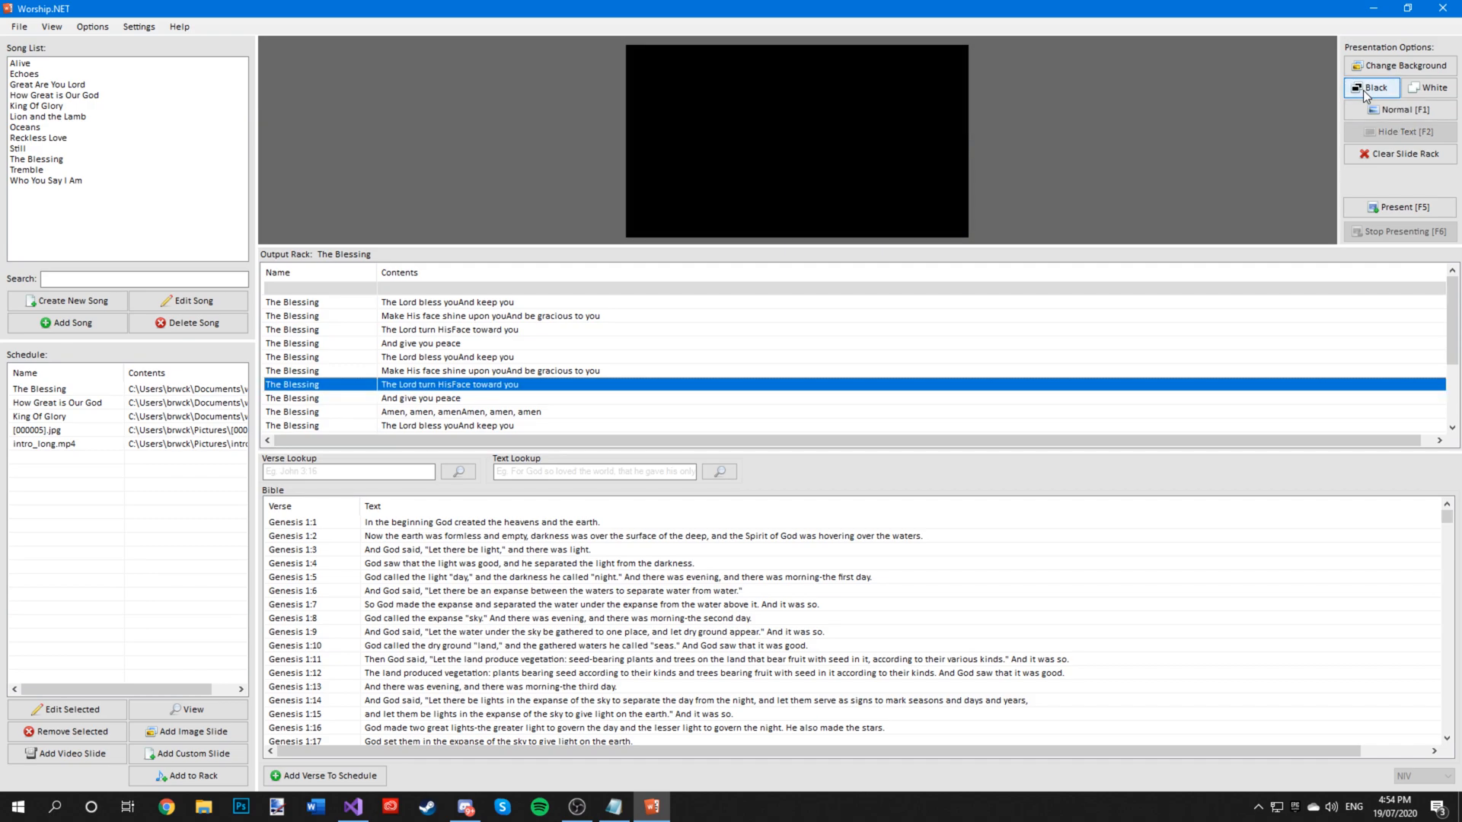
{"action": "left_click", "coordinate": [1399, 108]}
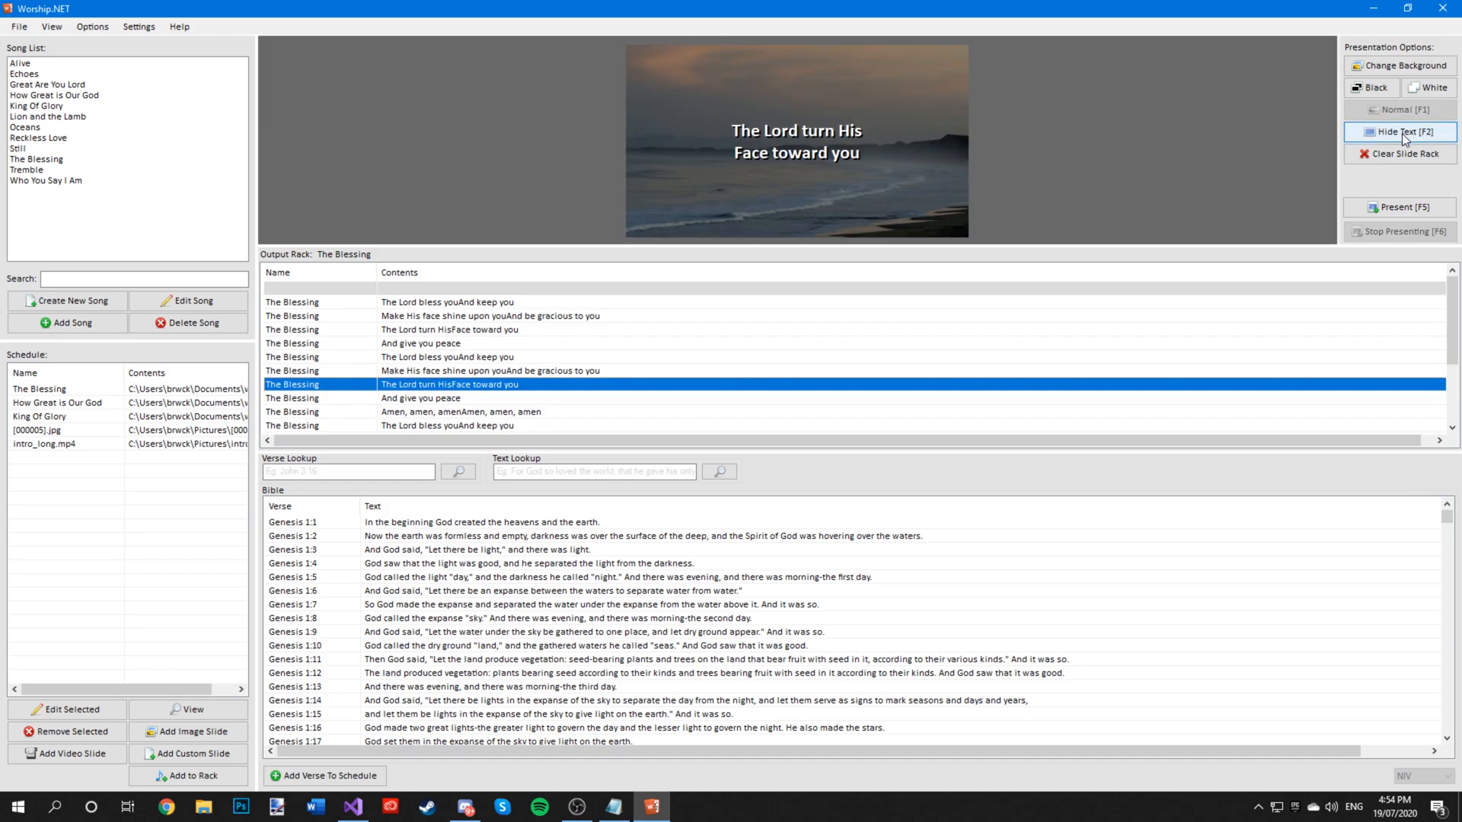
{"action": "left_click", "coordinate": [1401, 131]}
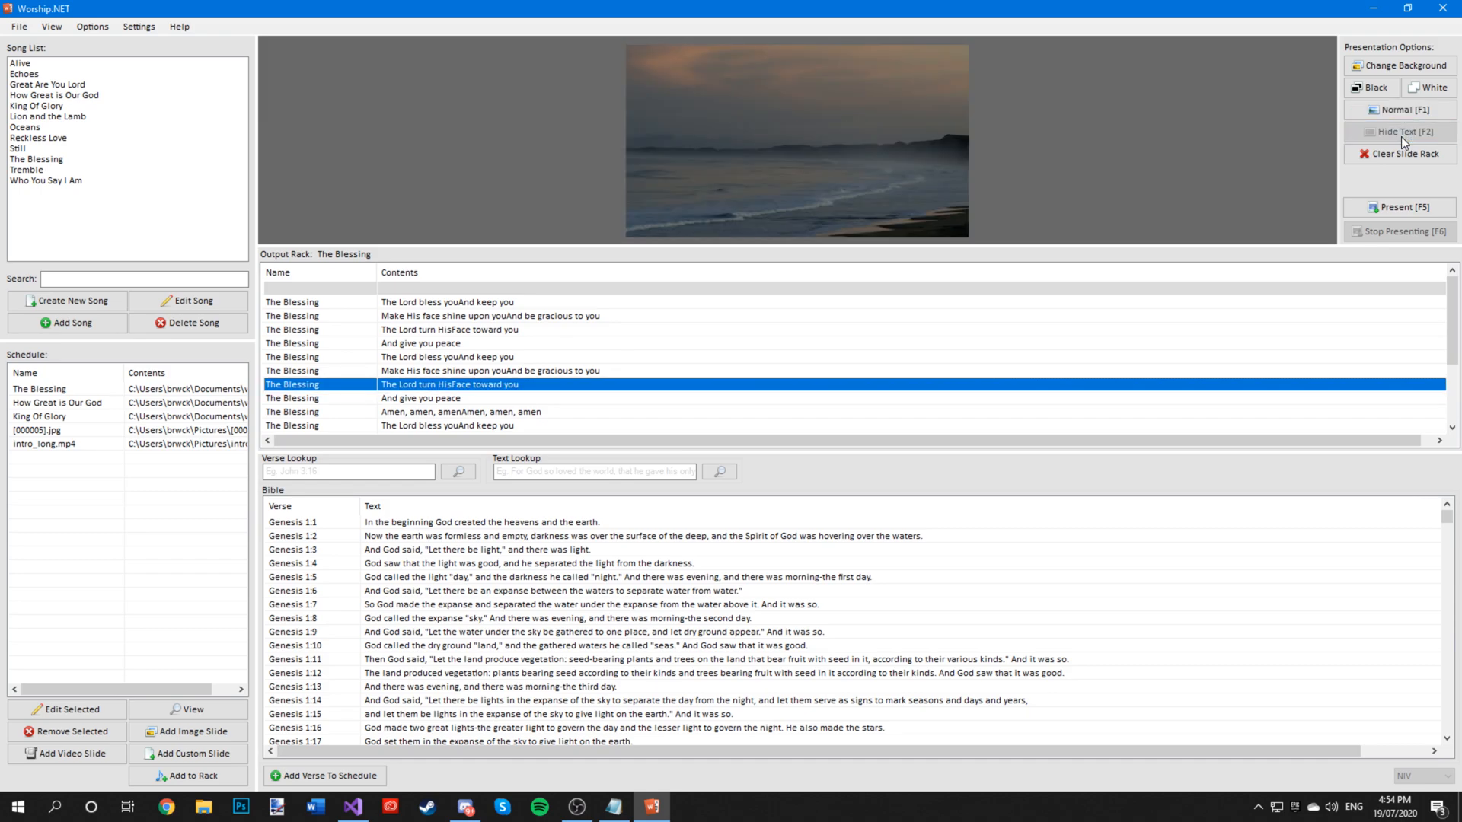
{"action": "mouse_move", "coordinate": [1318, 162]}
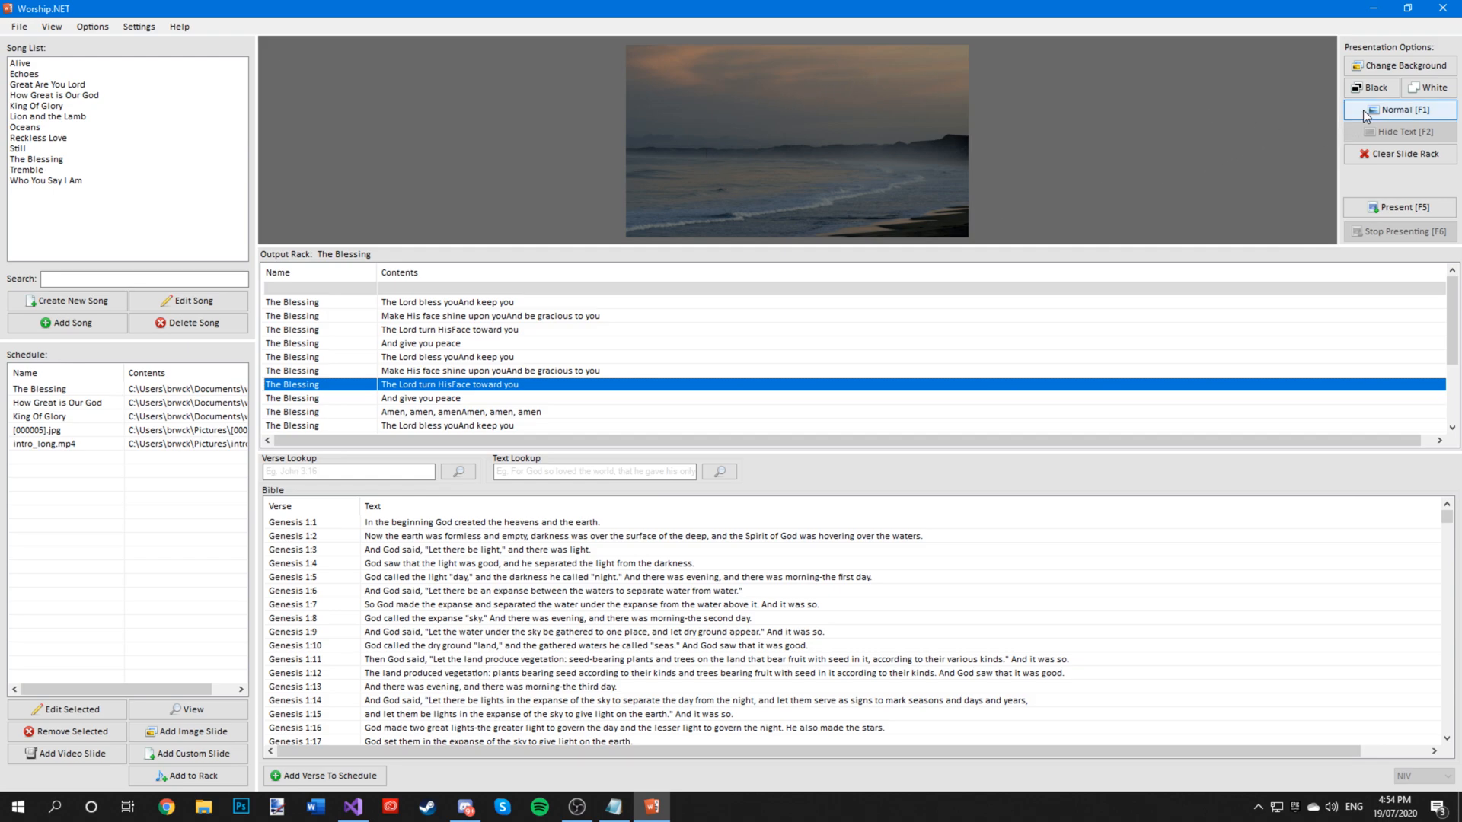
{"action": "left_click", "coordinate": [1399, 109]}
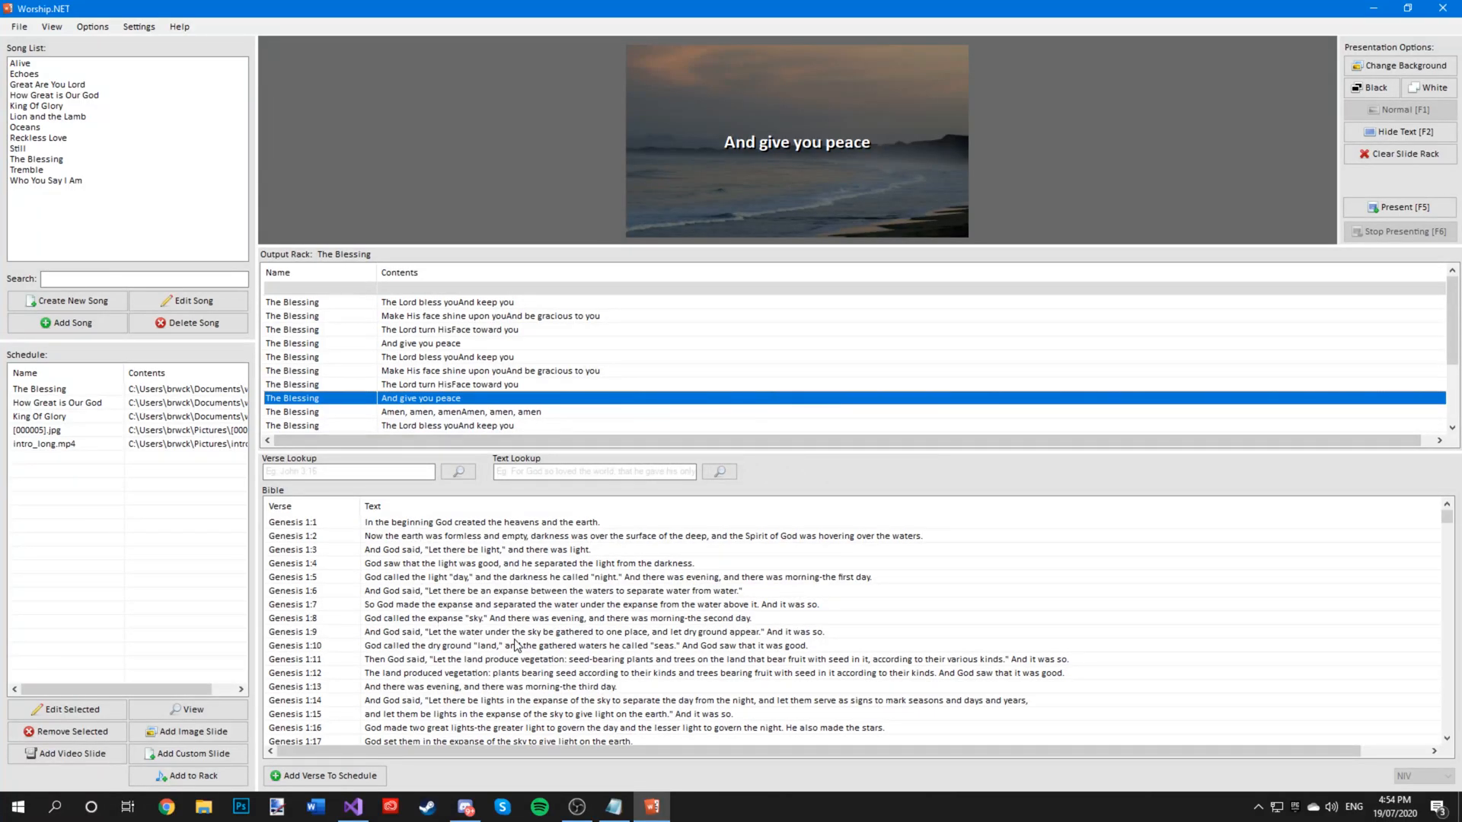
- Look up John 3:16 in Verse Lookup
{"action": "left_click", "coordinate": [350, 473]}
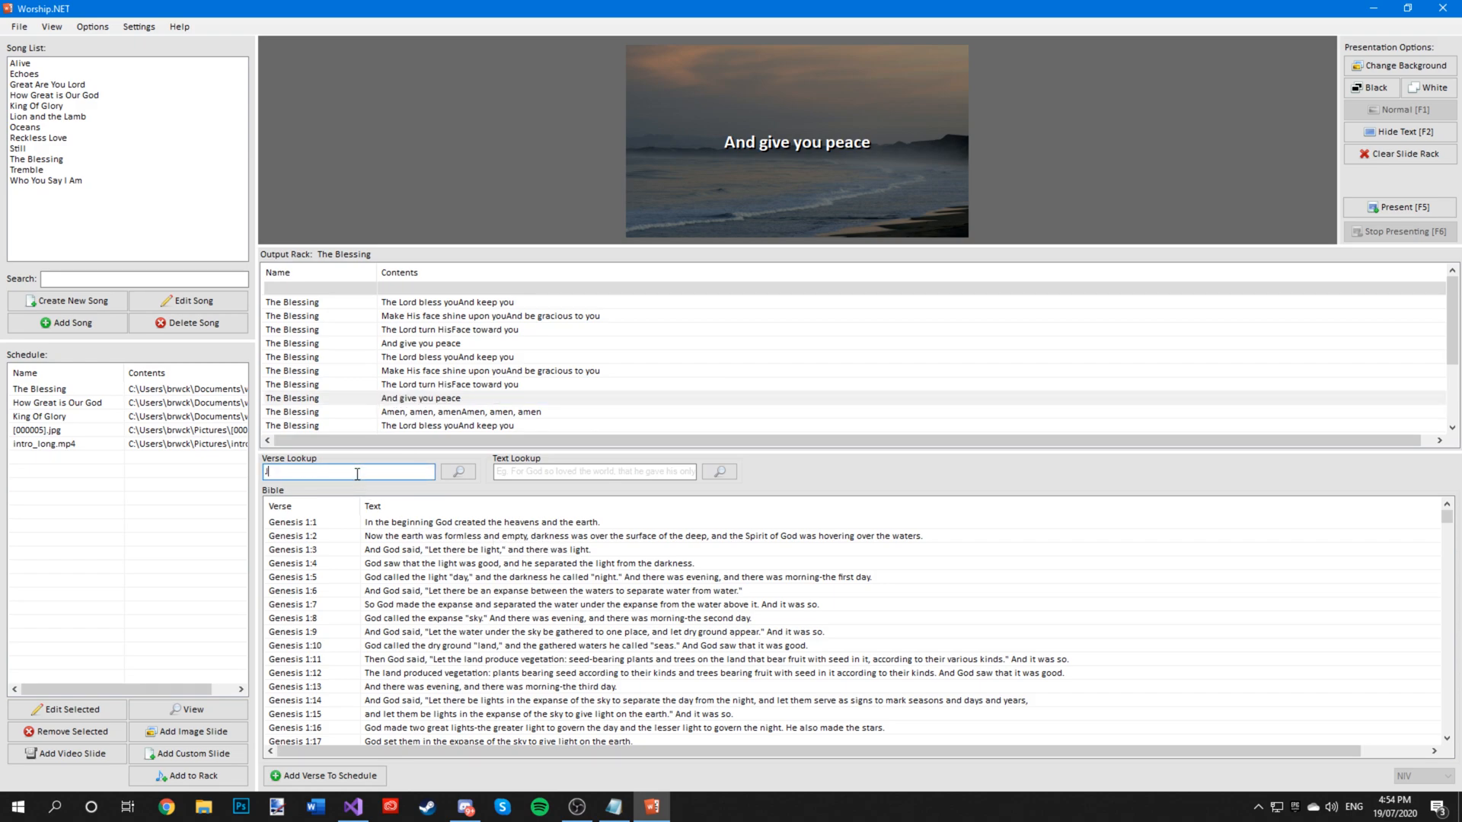
{"action": "type", "text": "John 3:"}
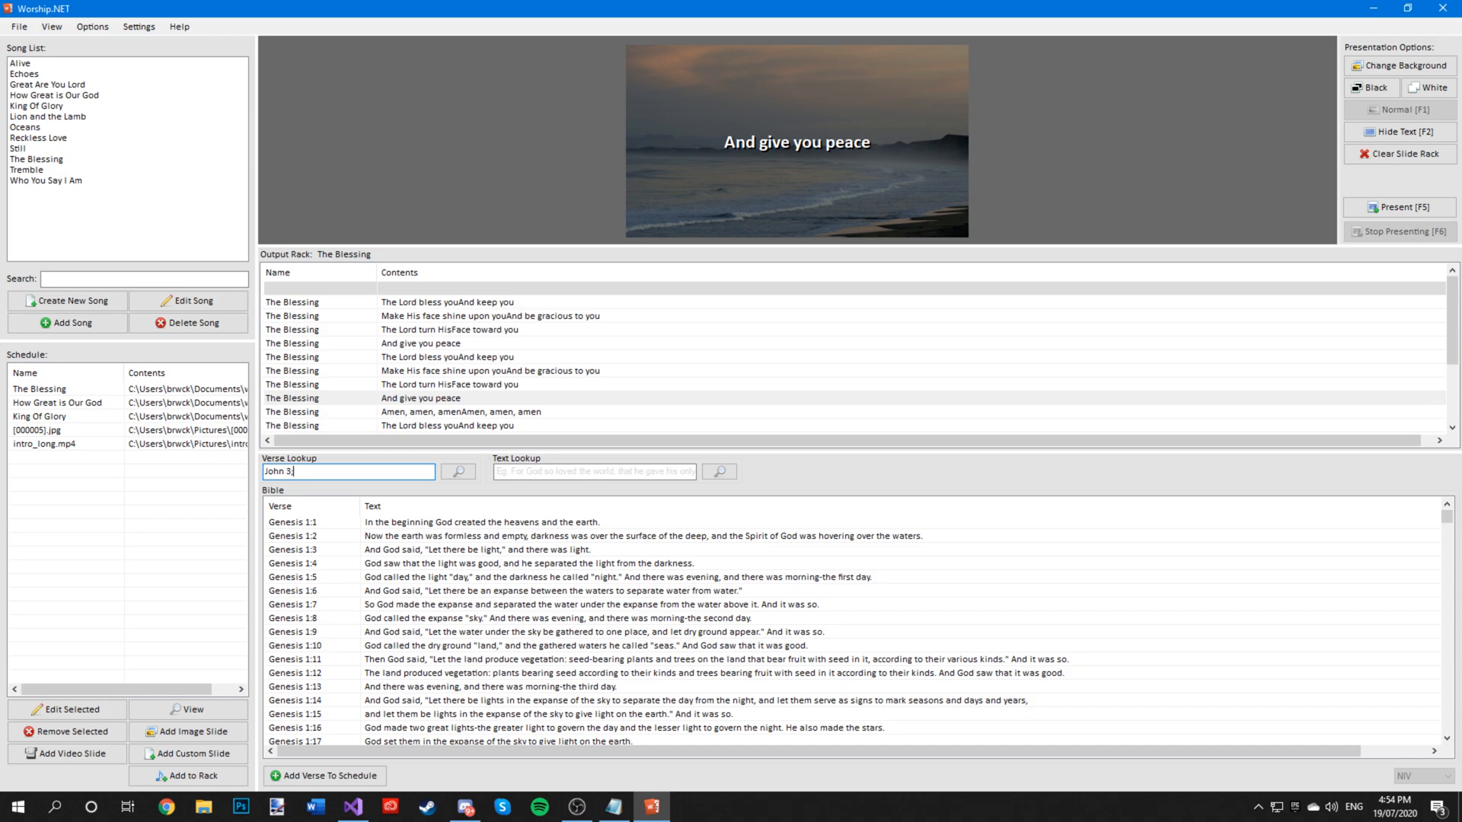
{"action": "type", "text": "16"}
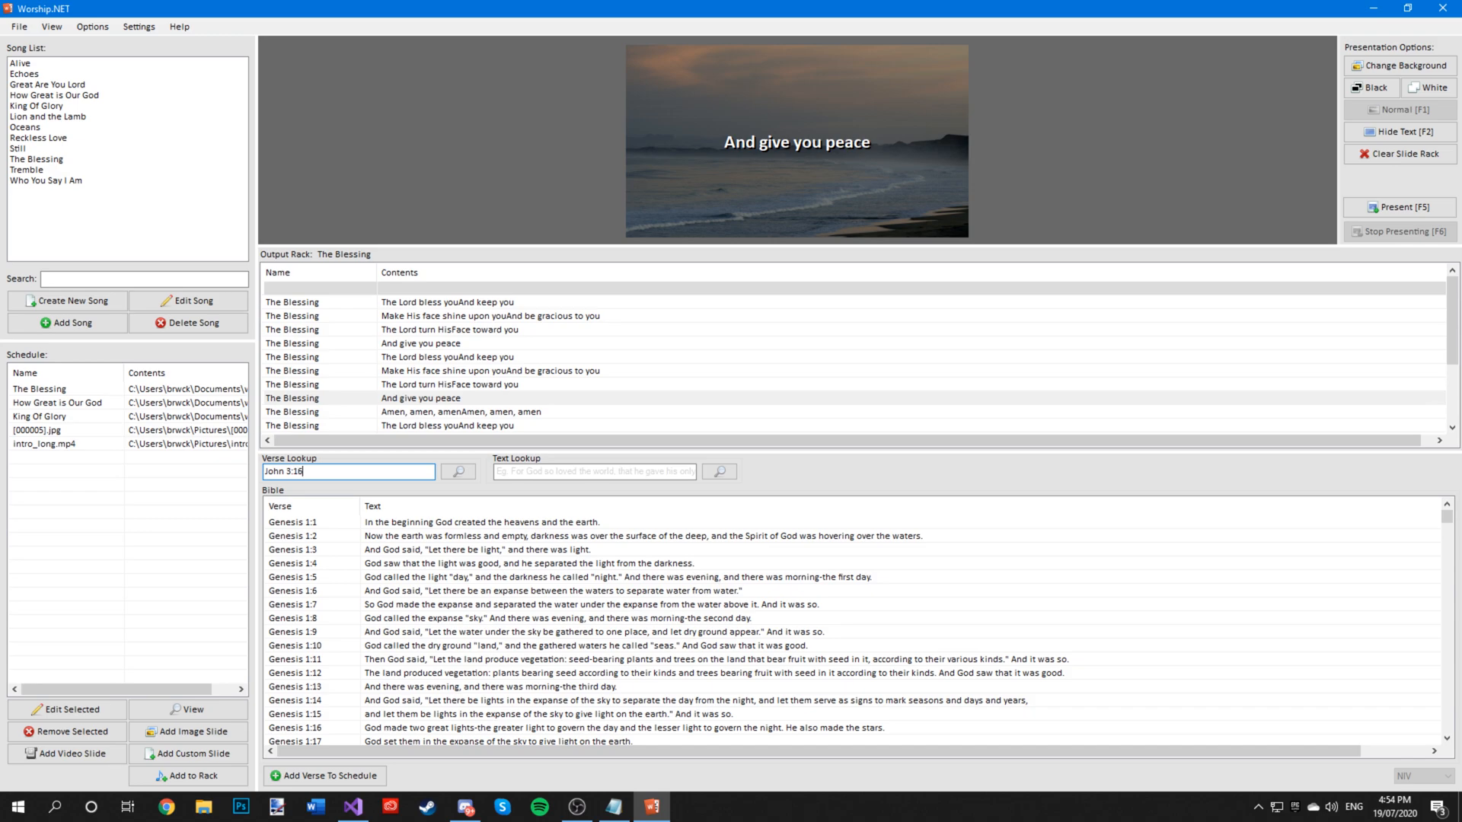
{"action": "left_click", "coordinate": [457, 471]}
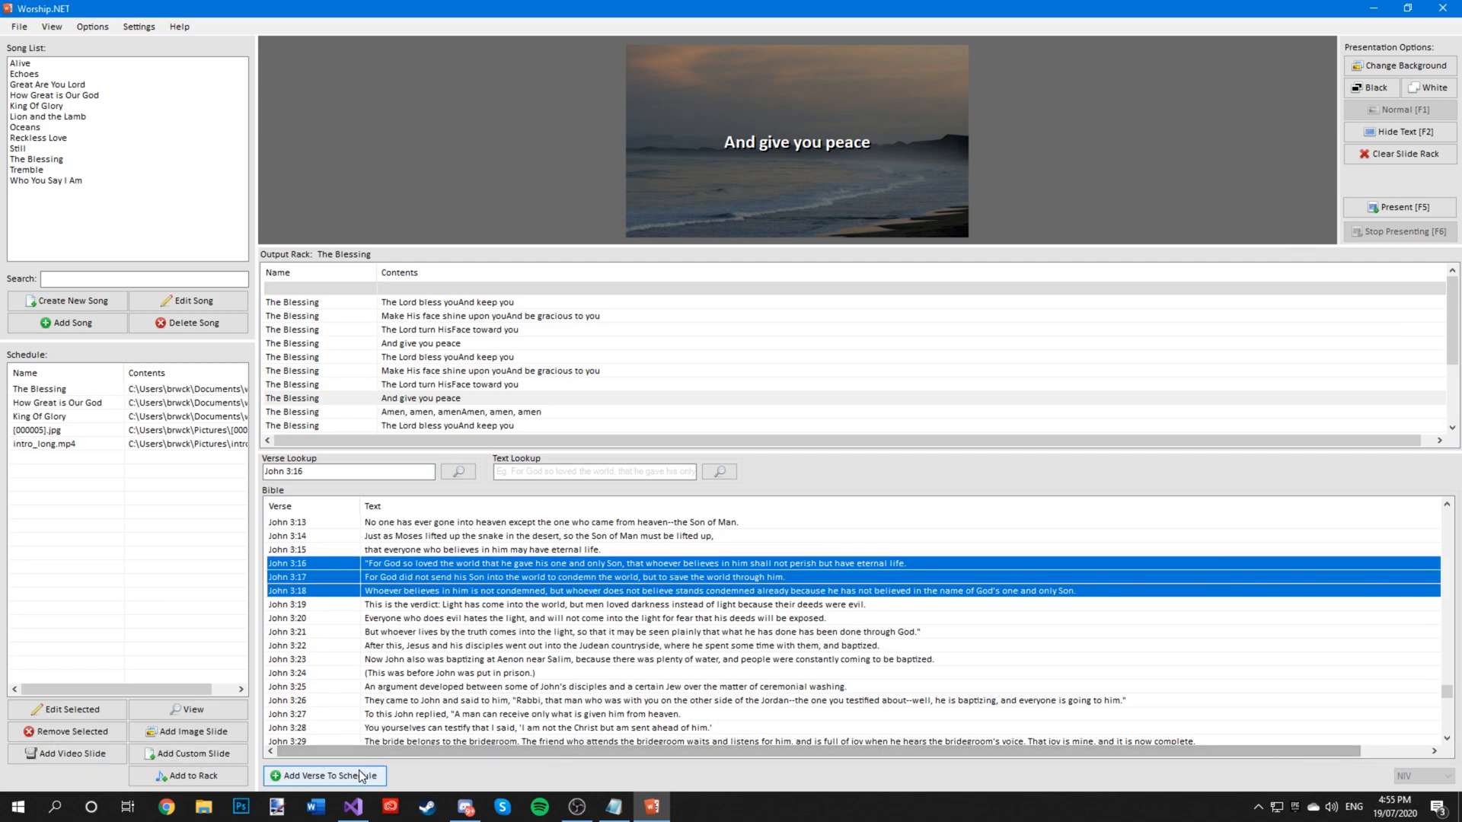
- Add John 3:16-18 to the schedule and display its third verse slide
{"action": "left_click", "coordinate": [324, 776]}
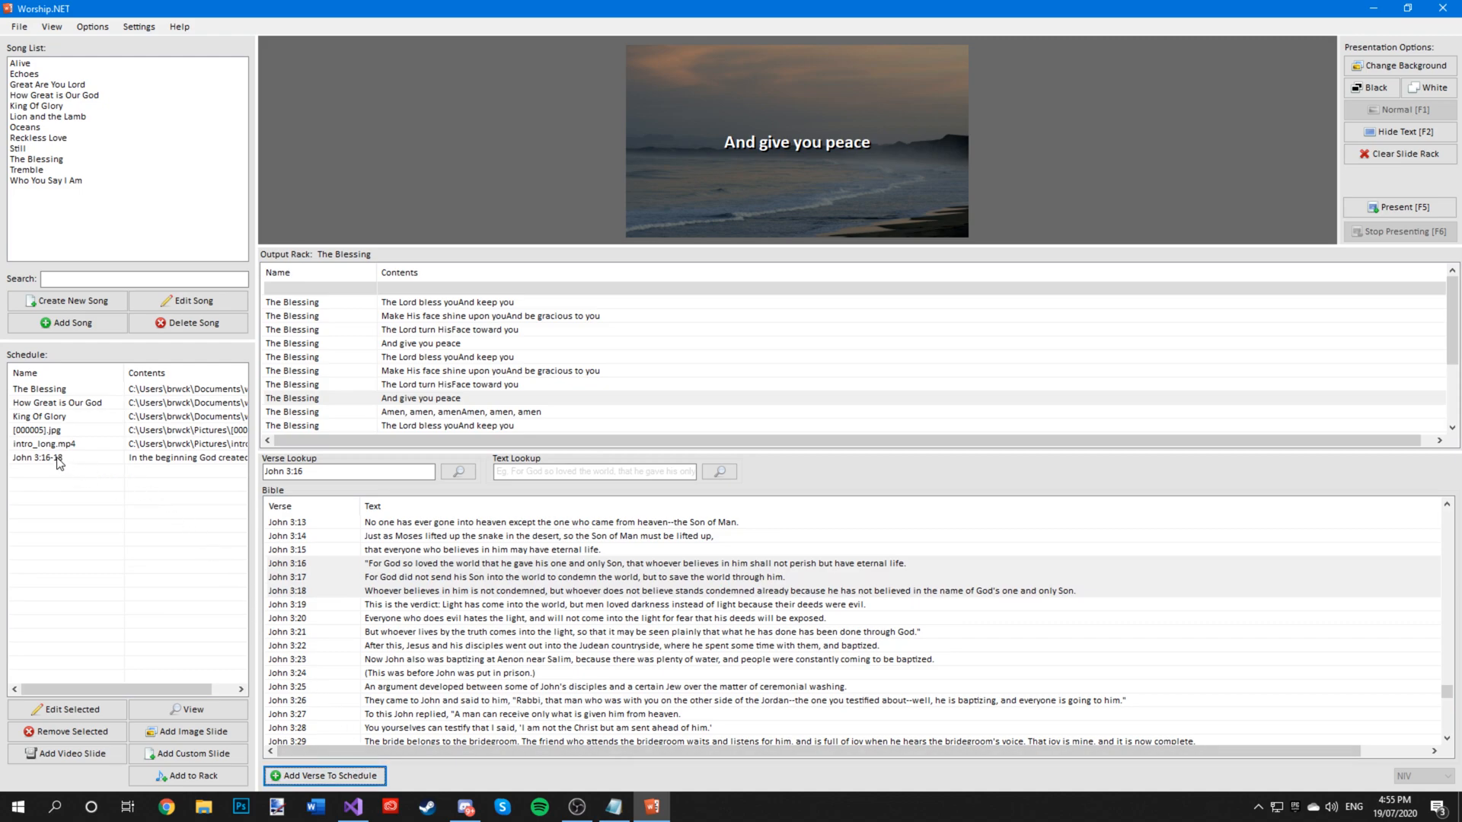
{"action": "mouse_move", "coordinate": [120, 464]}
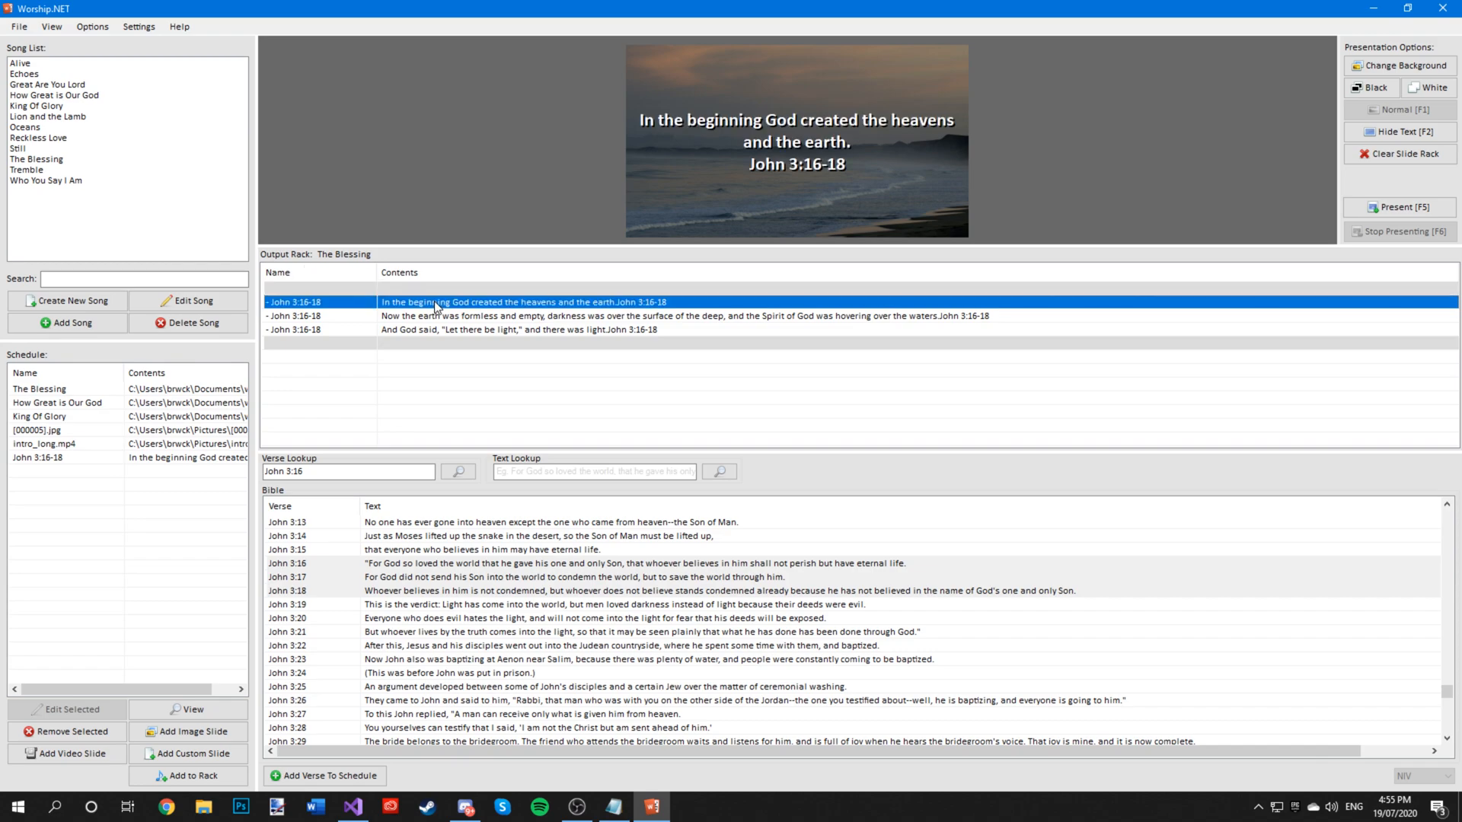
{"action": "left_click", "coordinate": [513, 329]}
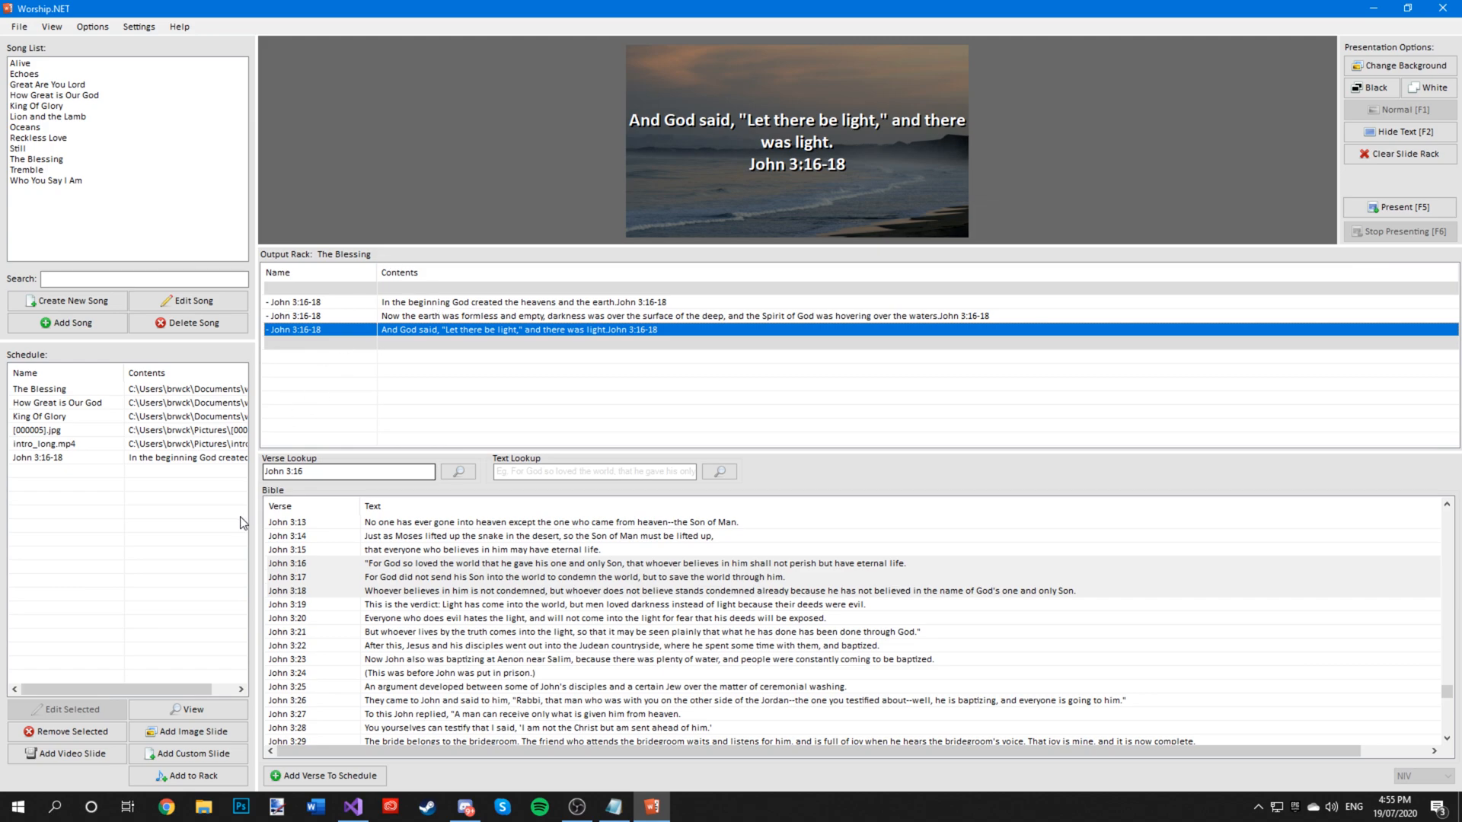
{"action": "left_click", "coordinate": [672, 420]}
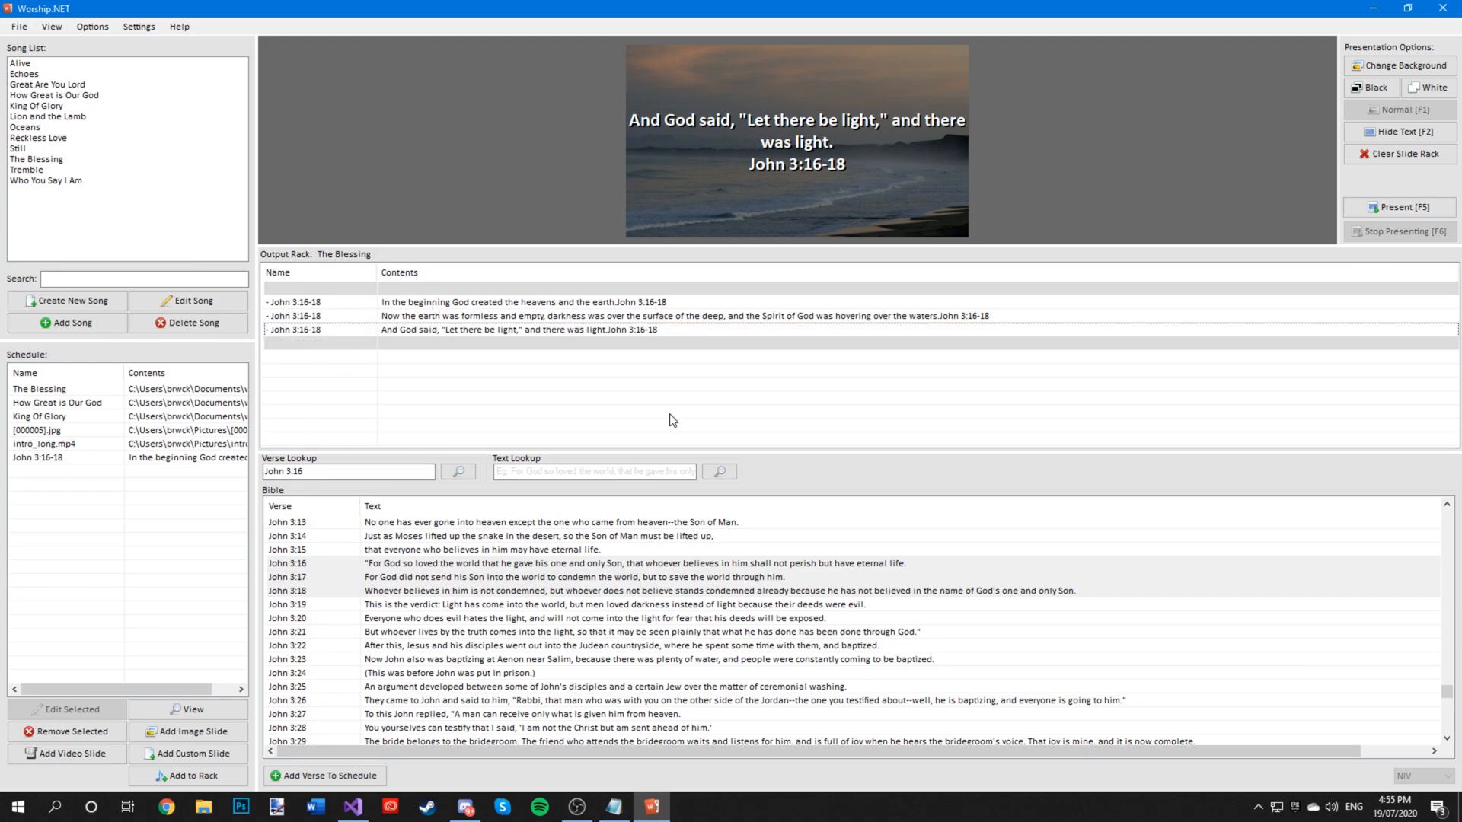